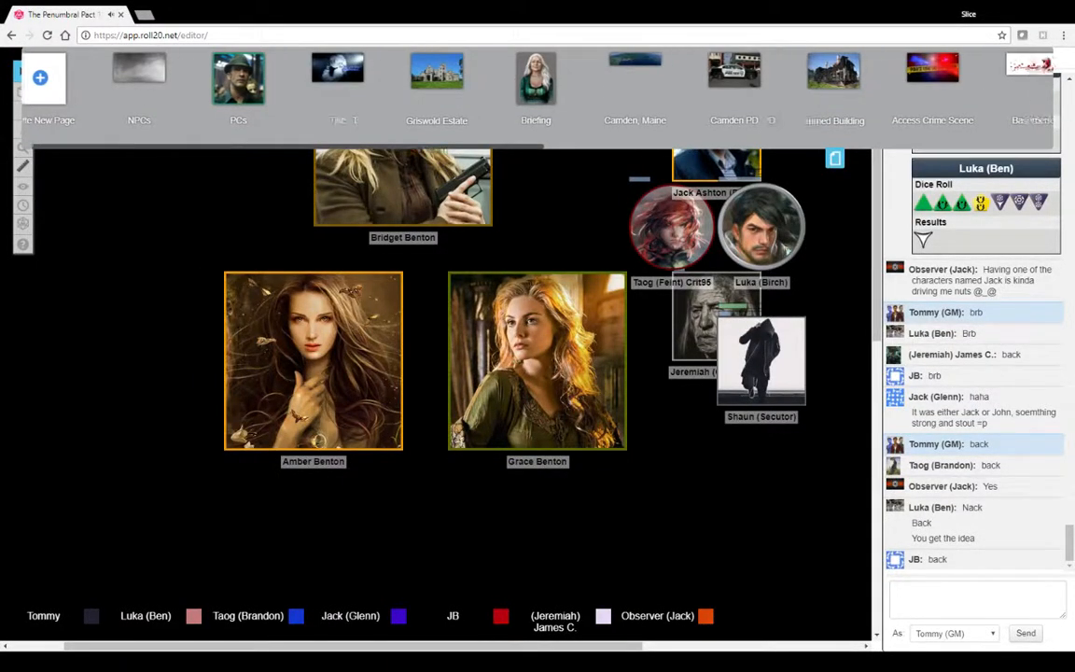
Step: Collapse the page toolbar so the full tabletop with all character tokens is visible
{"action": "scroll", "scroll_direction": "right", "scroll_amount": 3}
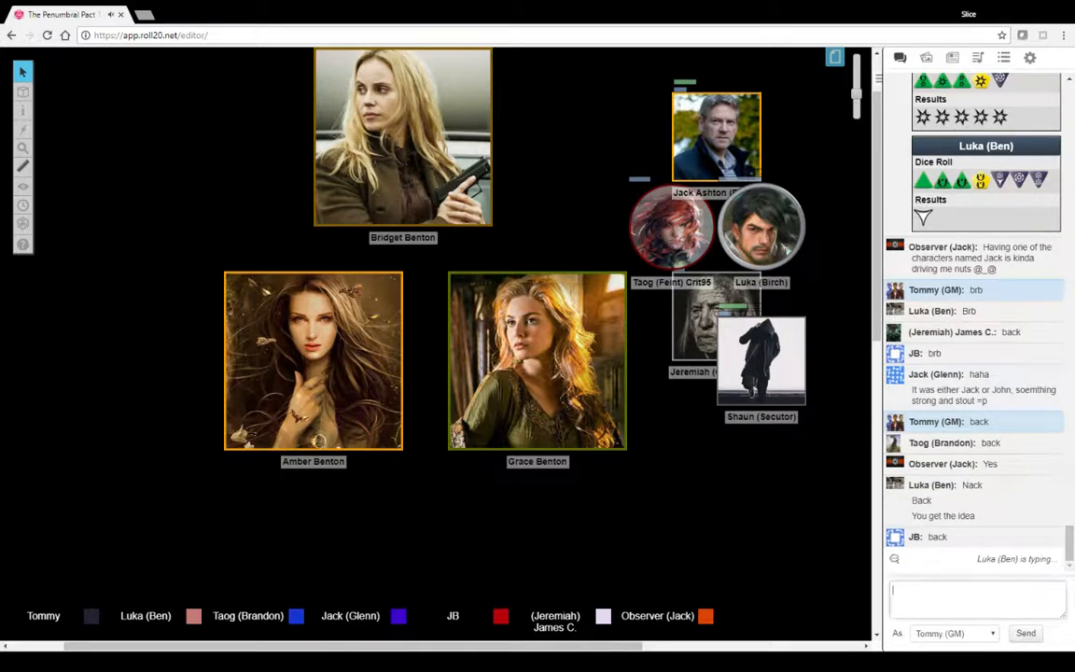
Step: Roll /eed 3y 1g 1r 2d in chat and spend a Dark Destiny Point, leaving Light 5, Dark 1
{"action": "type", "text": "/eed 3y 1g 1r 2d"}
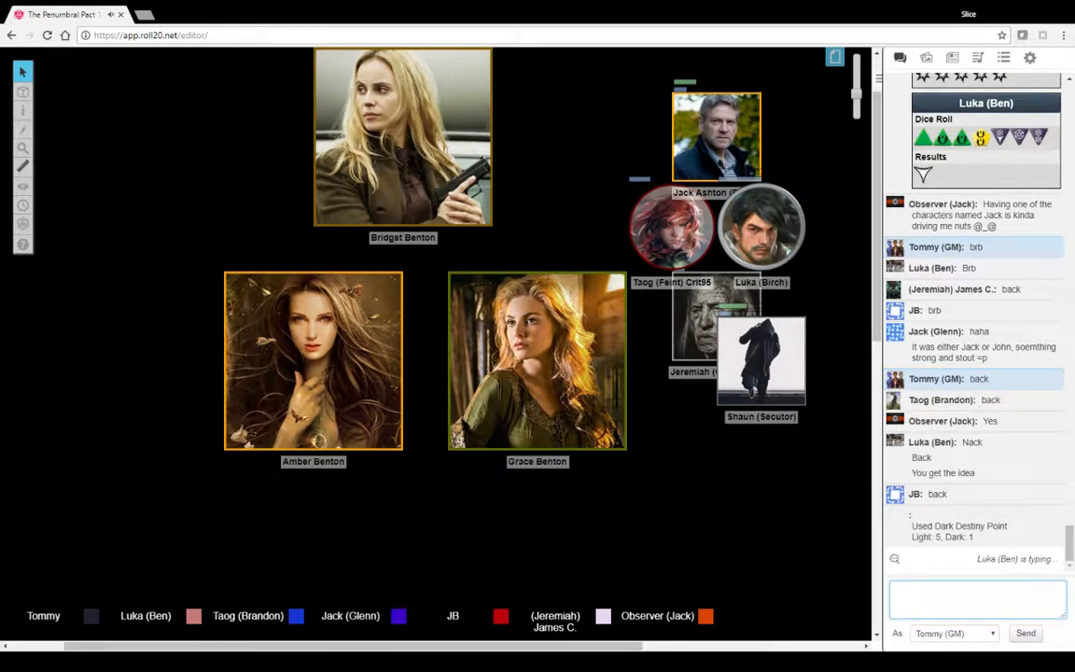
{"action": "scroll", "scroll_direction": "up", "scroll_amount": 3}
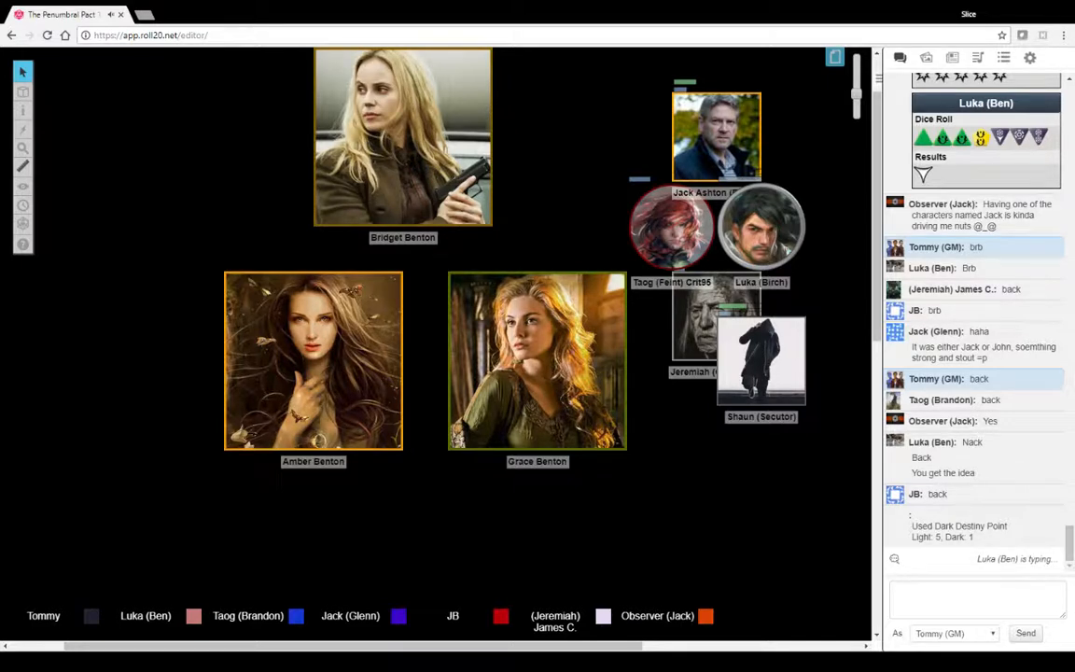
Step: Replace the three Benton portraits with a bloodhound token named Brutus beside the grouped PCs
{"action": "scroll", "scroll_direction": "down", "scroll_amount": 3}
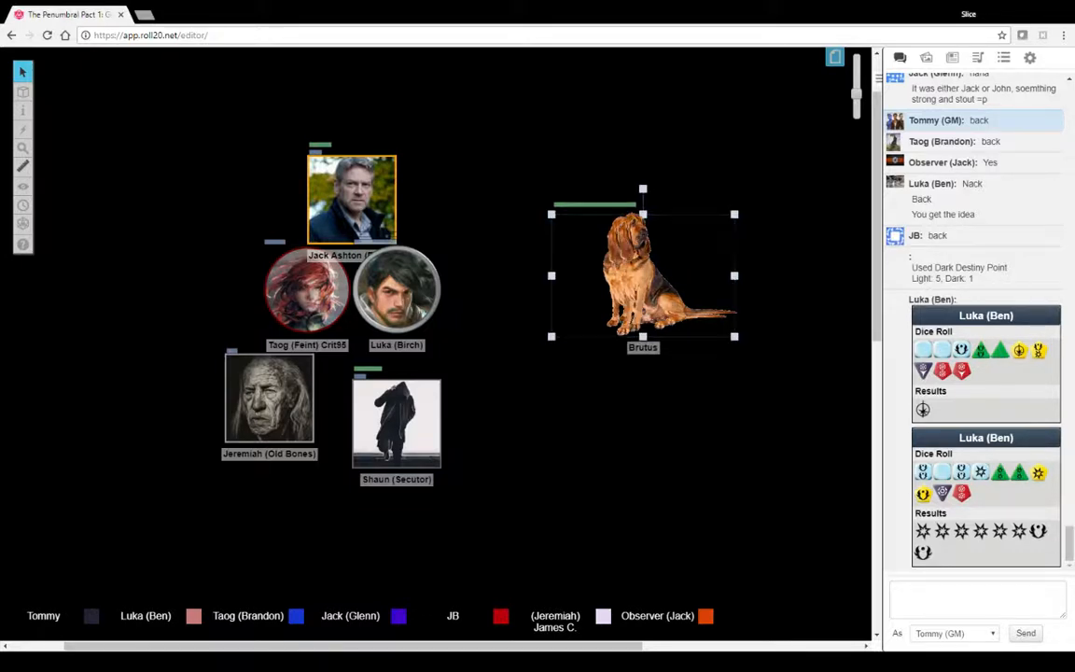
Step: Shrink Brutus and tuck it beside Luka's token, glancing at the Jukebox before returning to chat
{"action": "left_click_drag", "start_coordinate": [642, 276], "coordinate": [463, 298]}
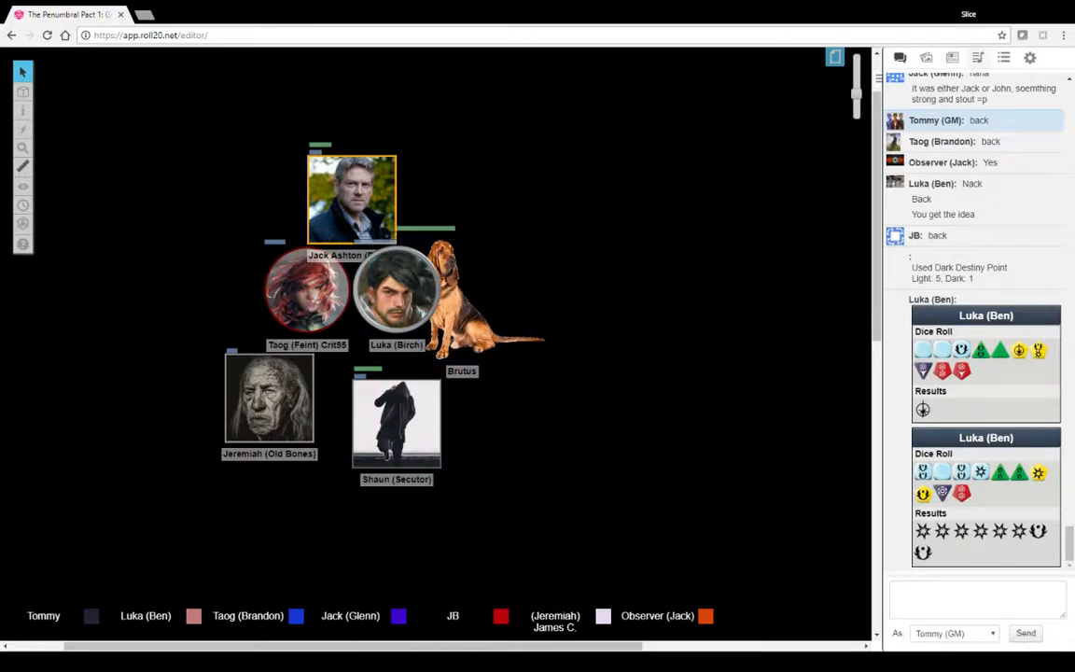
{"action": "left_click", "coordinate": [978, 58]}
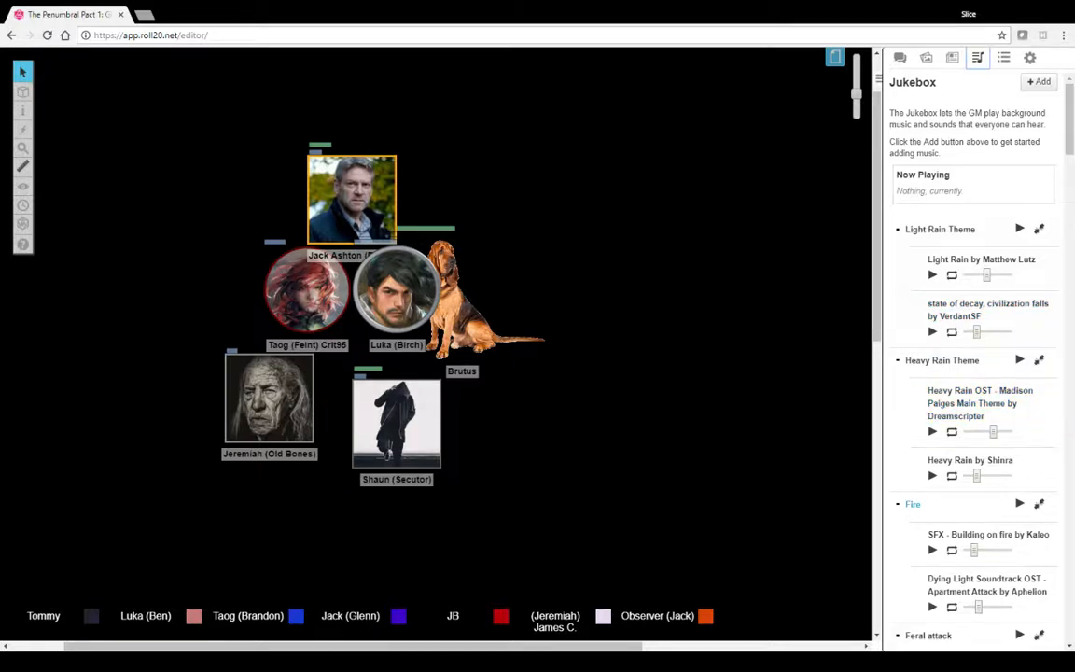
{"action": "scroll", "scroll_direction": "down", "scroll_amount": 3}
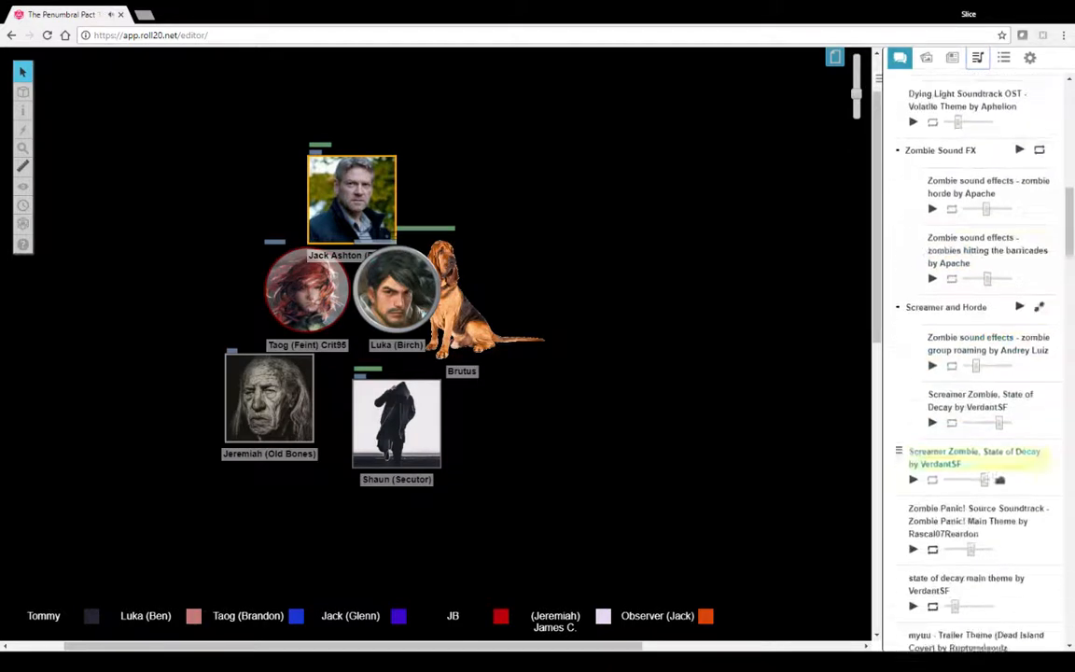
{"action": "left_click", "coordinate": [900, 56]}
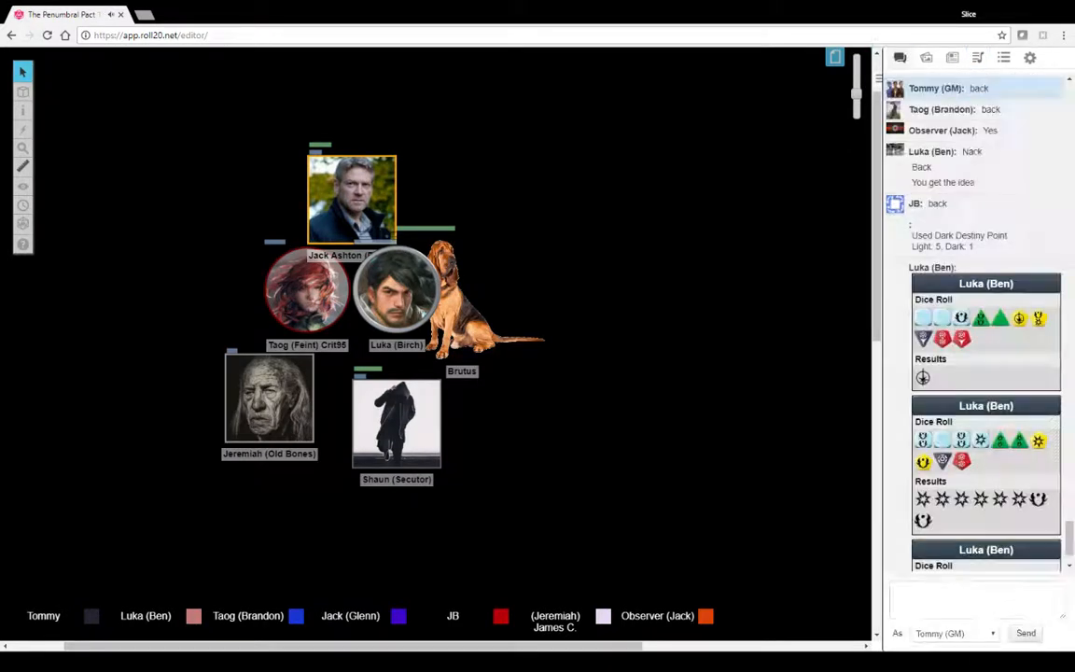
{"action": "scroll", "scroll_direction": "down", "scroll_amount": 3}
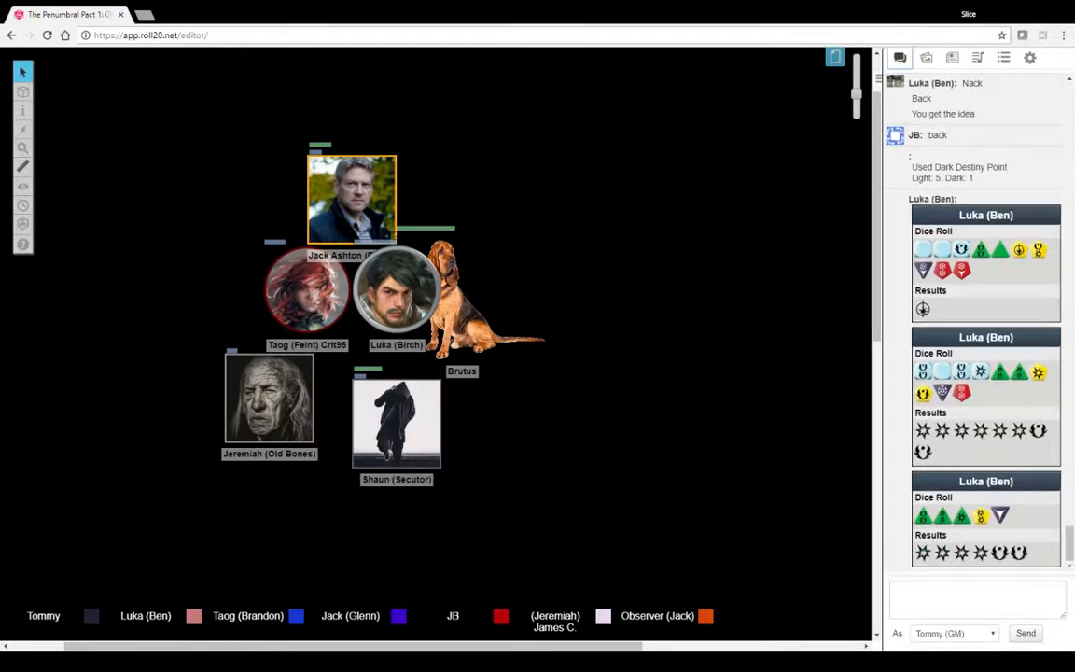
Step: Give all players control of Brutus and set its Bar 1 value to 2 of 13, then save
{"action": "left_click", "coordinate": [476, 298]}
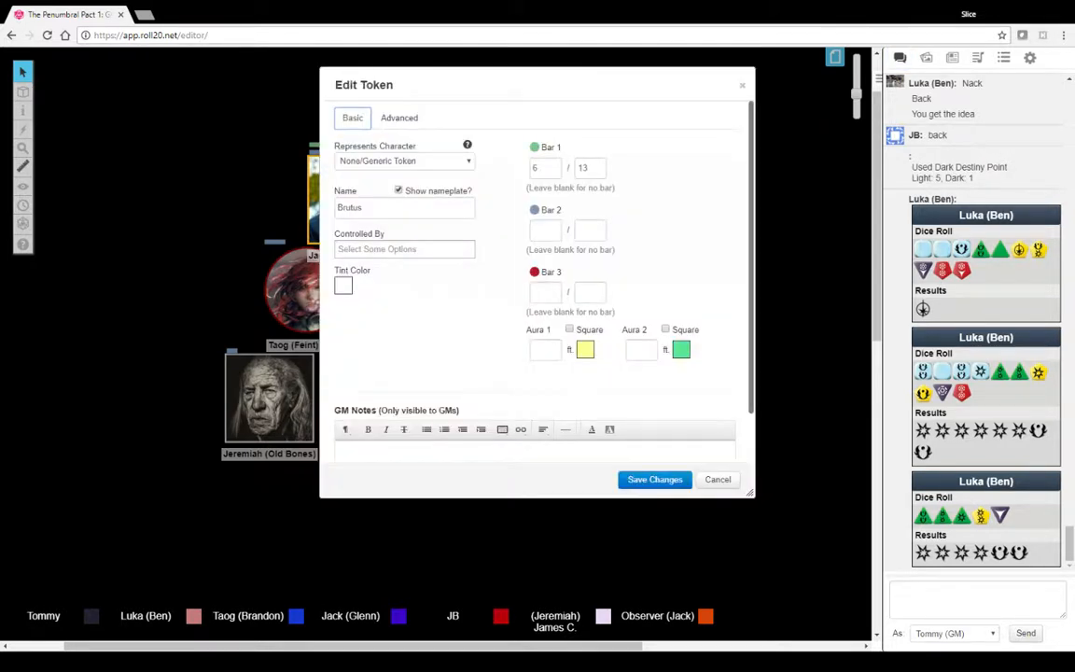
{"action": "left_click", "coordinate": [403, 248]}
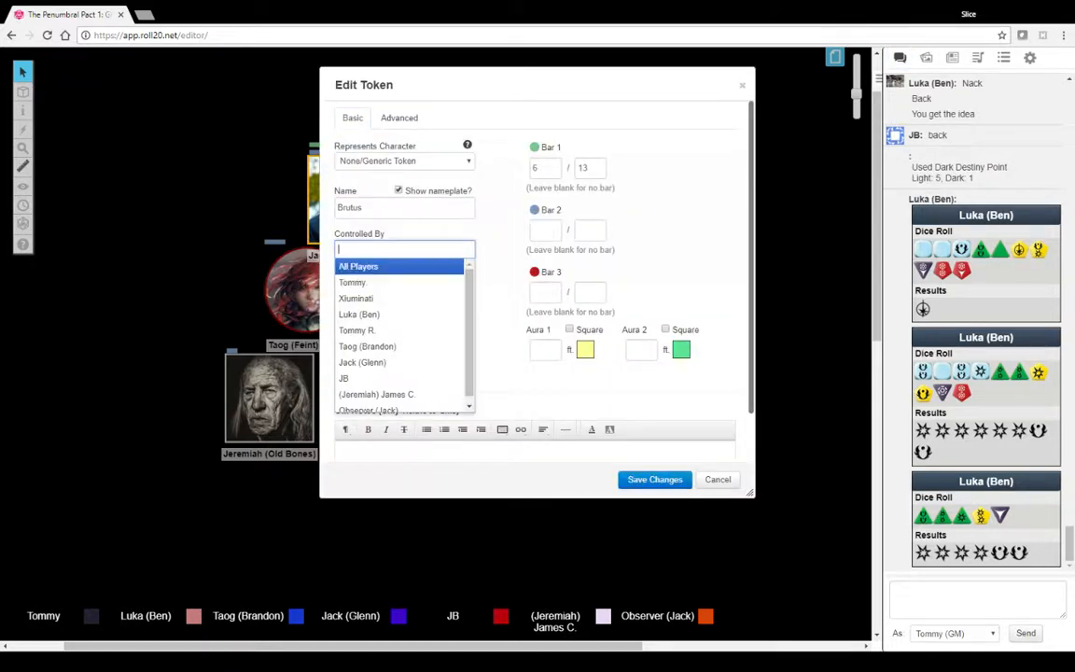
{"action": "left_click", "coordinate": [358, 265]}
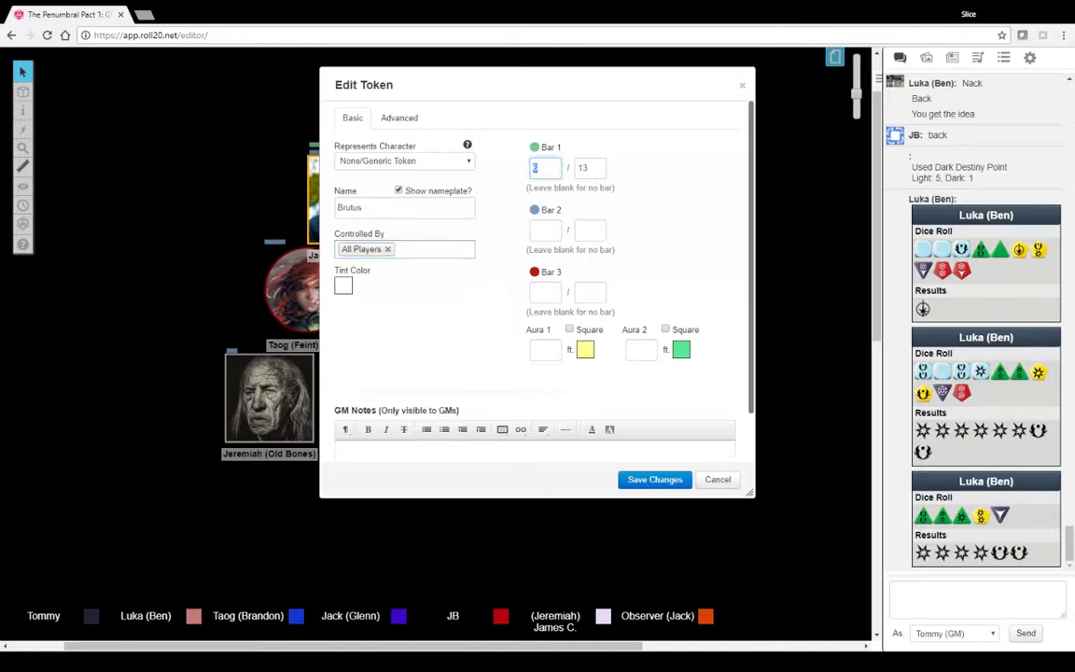
{"action": "type", "text": "2"}
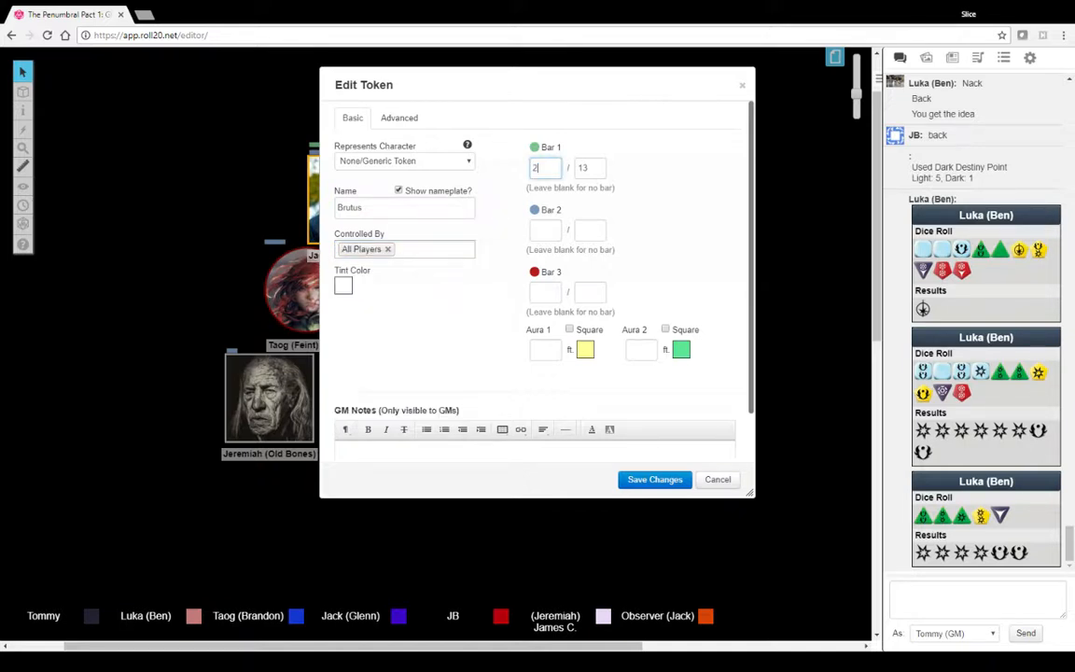
{"action": "left_click", "coordinate": [653, 477]}
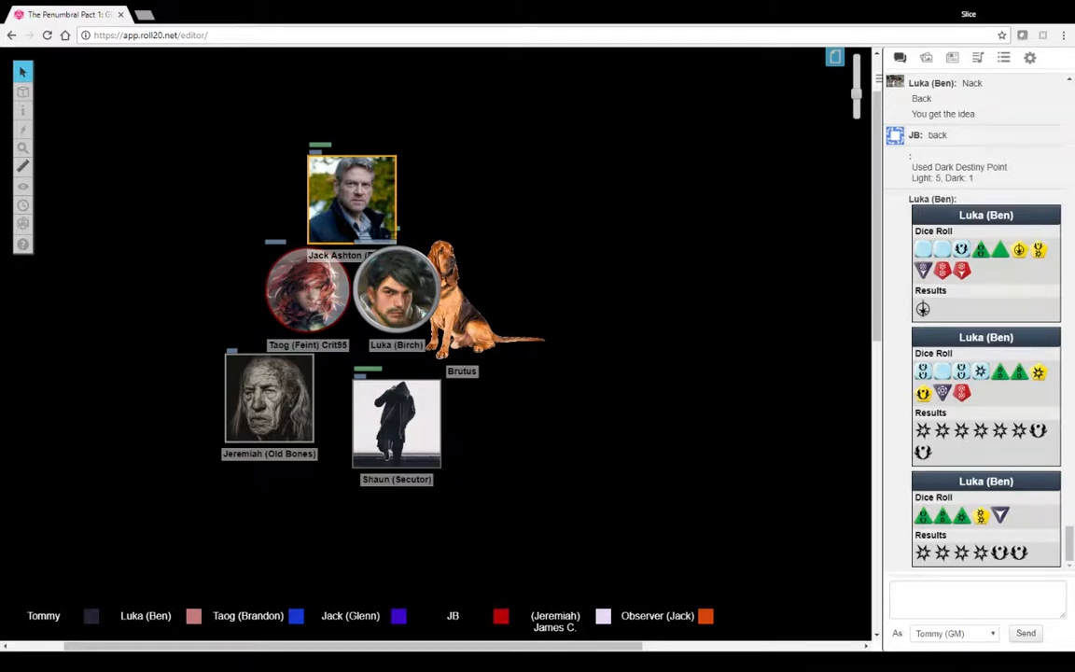
{"action": "scroll", "scroll_direction": "down", "scroll_amount": 3}
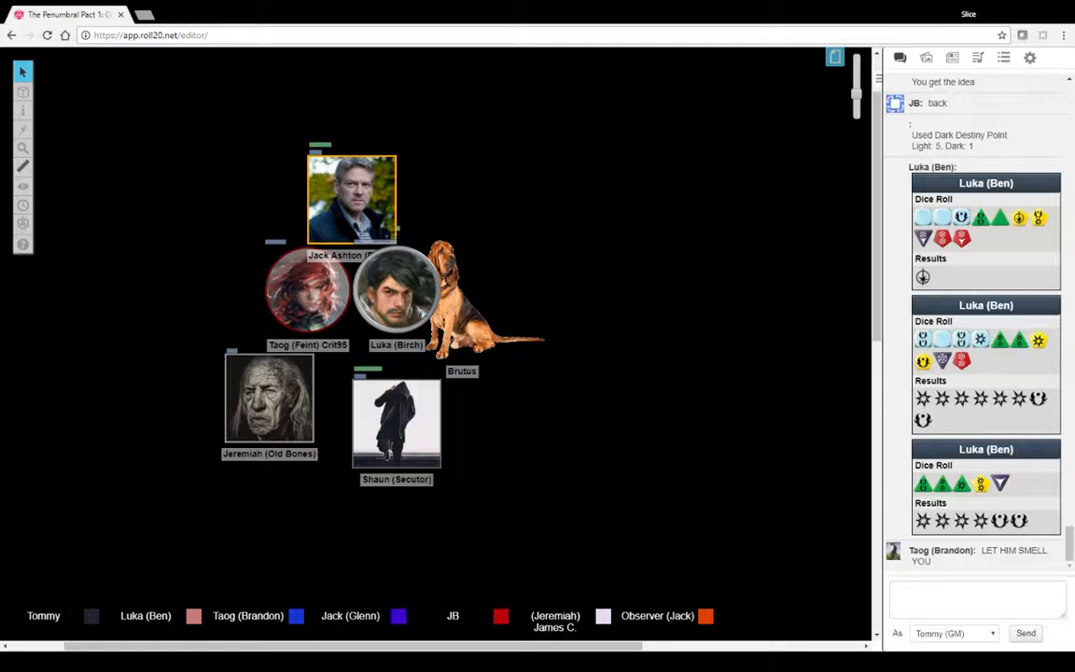
{"action": "right_click", "coordinate": [392, 308]}
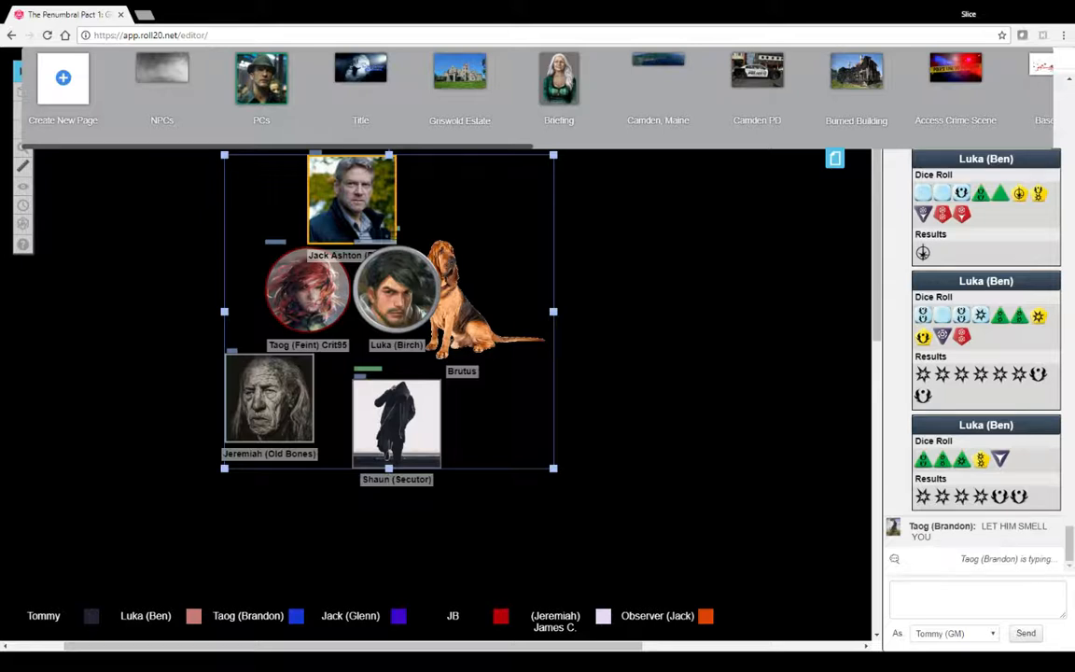
Step: Move the players to the Camden Hills State Park trail map page
{"action": "scroll", "scroll_direction": "right", "scroll_amount": 3}
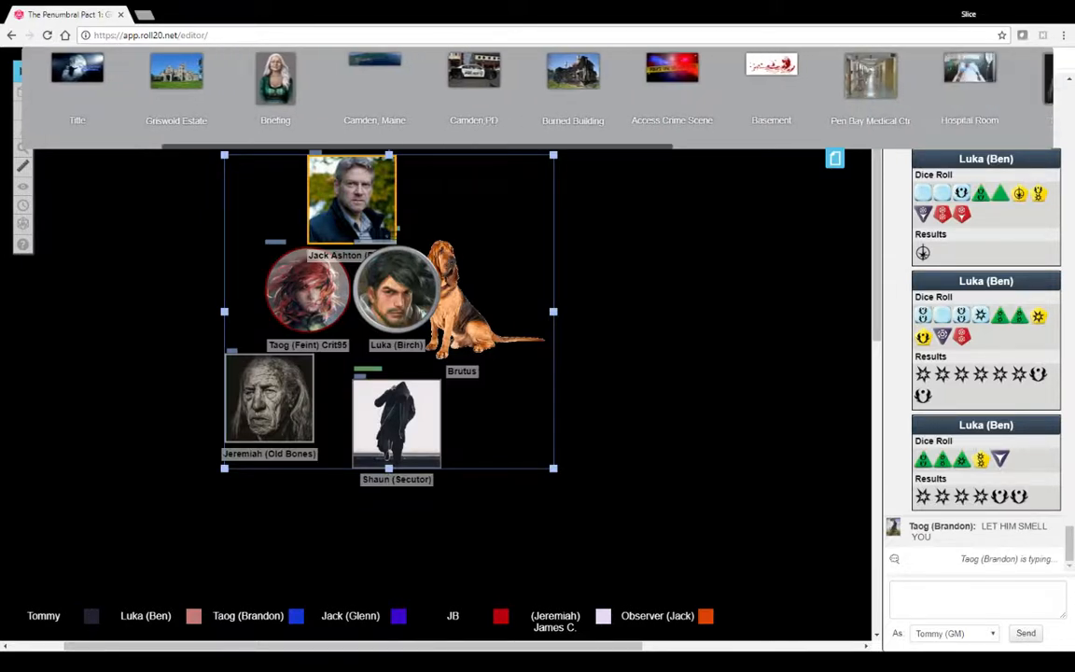
{"action": "scroll", "scroll_direction": "right", "scroll_amount": 3}
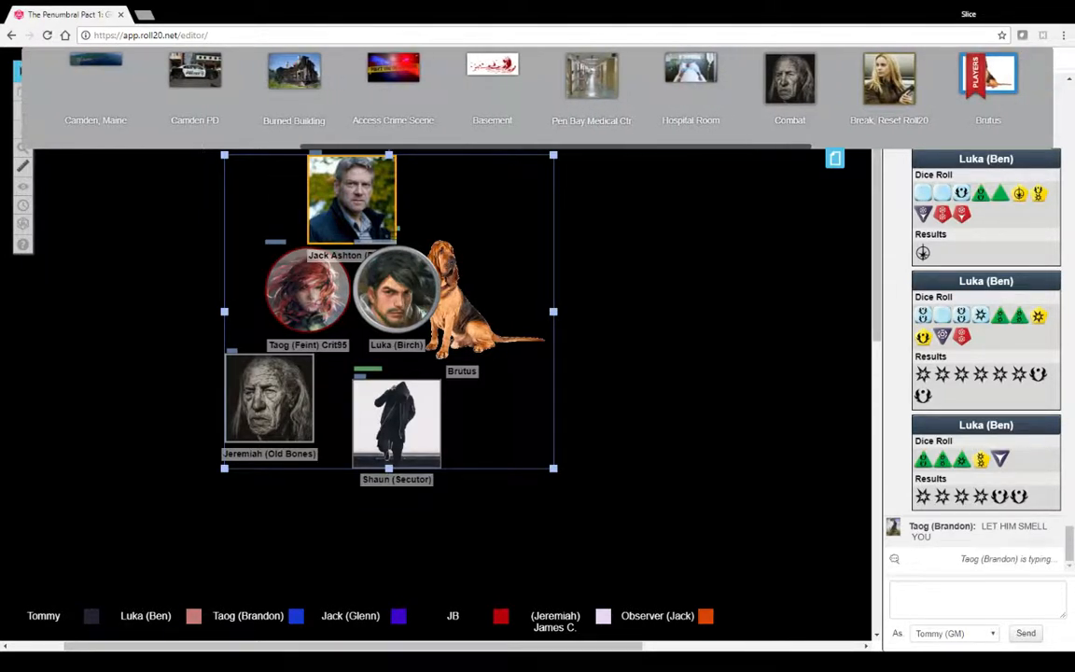
{"action": "scroll", "scroll_direction": "right", "scroll_amount": 3}
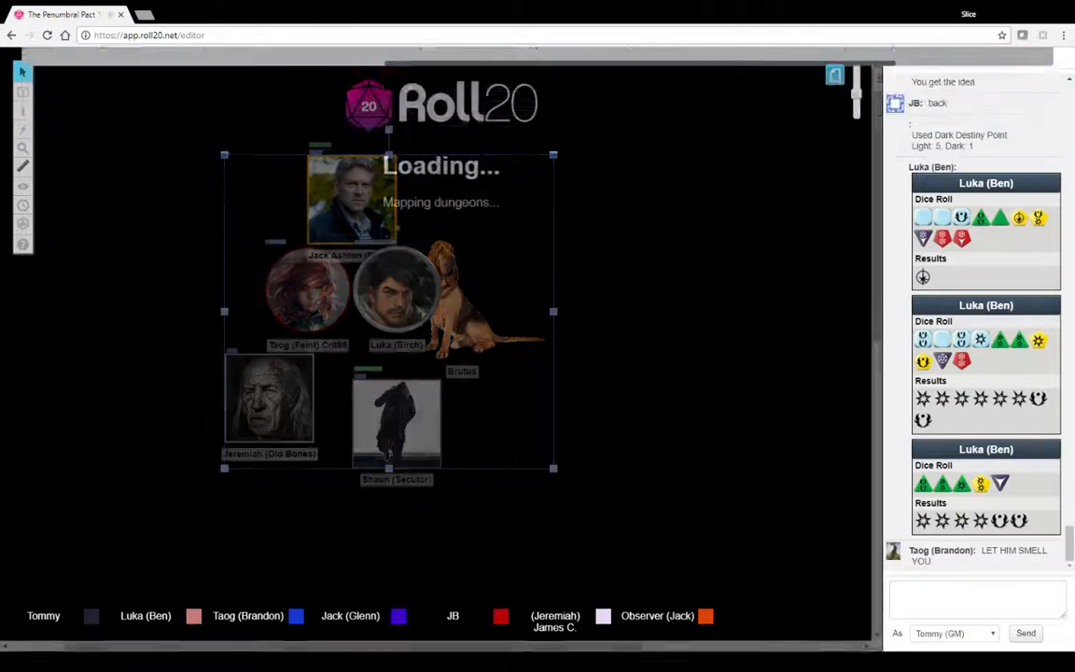
{"action": "right_click", "coordinate": [519, 466]}
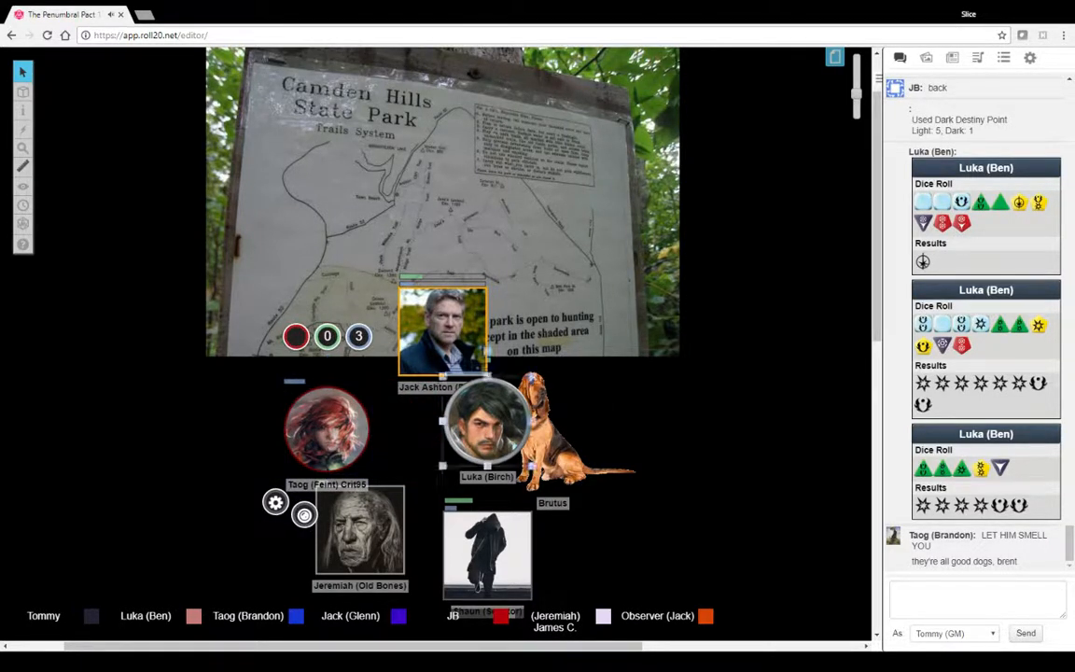
Step: Loosen the grouping of the Templar and Brutus tokens below the trail sign
{"action": "left_click_drag", "start_coordinate": [485, 430], "coordinate": [446, 438]}
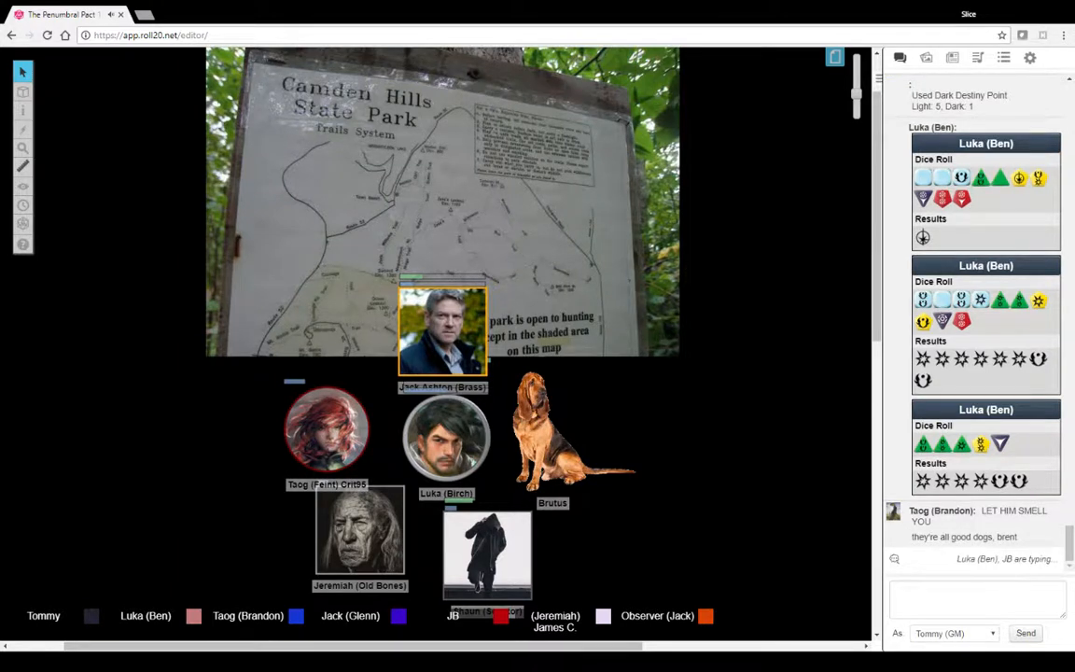
{"action": "scroll", "scroll_direction": "down", "scroll_amount": 3}
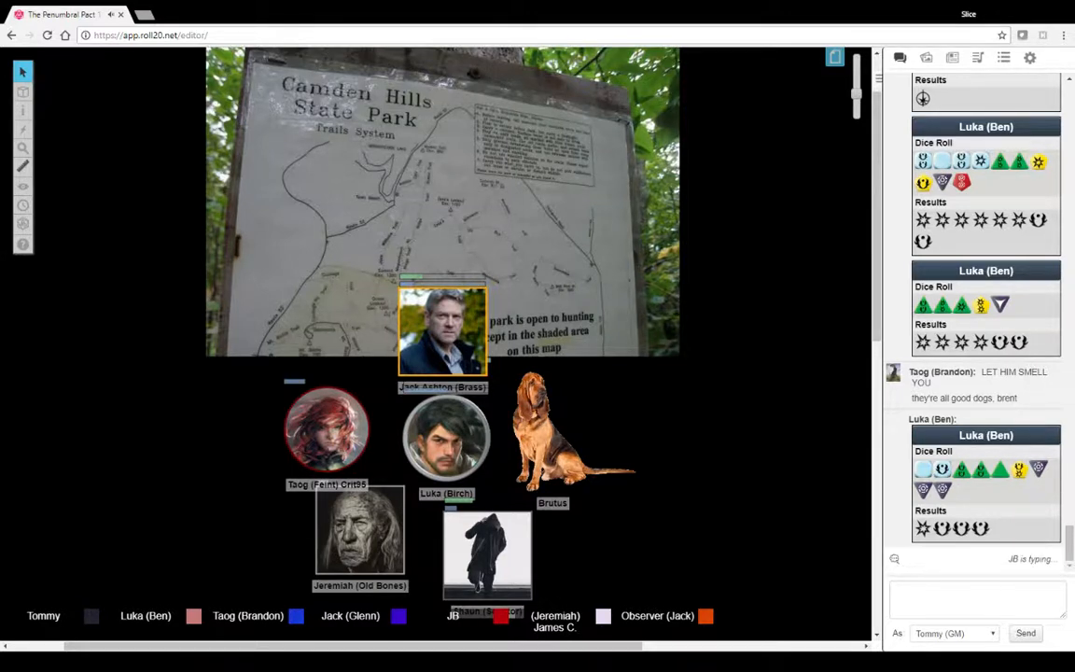
{"action": "scroll", "scroll_direction": "up", "scroll_amount": 3}
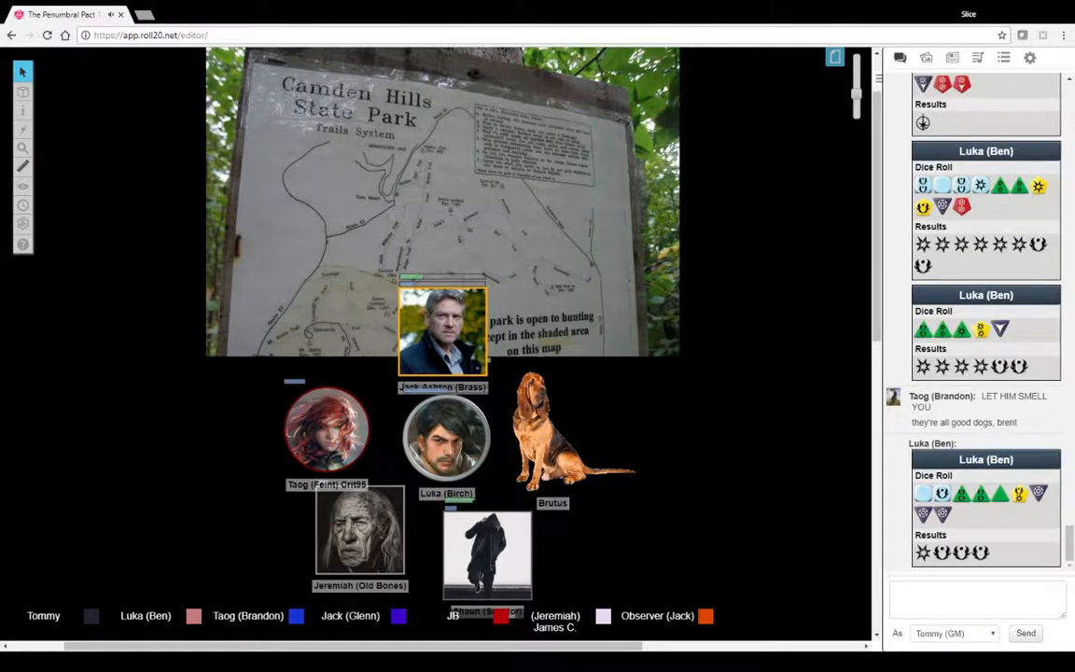
{"action": "scroll", "scroll_direction": "down", "scroll_amount": 3}
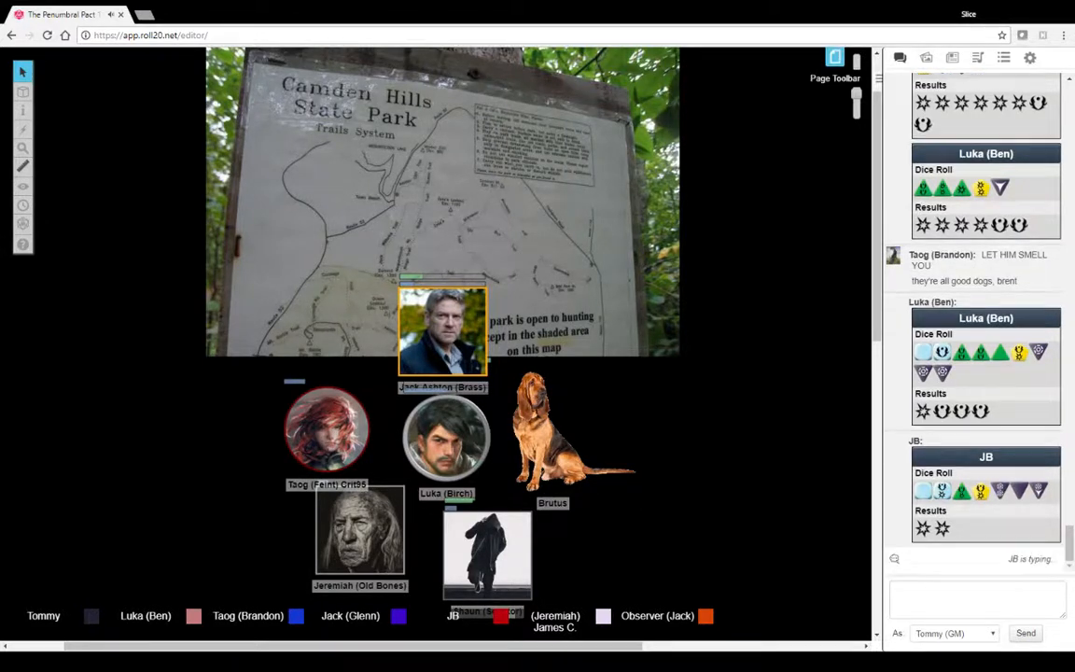
{"action": "left_click", "coordinate": [835, 58]}
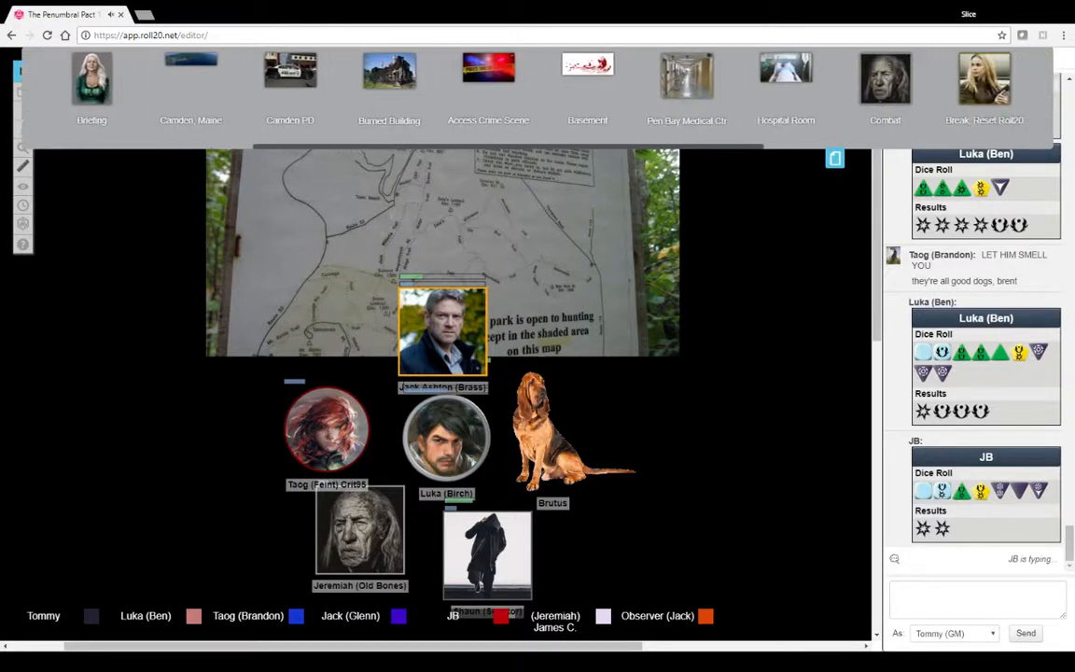
{"action": "scroll", "scroll_direction": "right", "scroll_amount": 3}
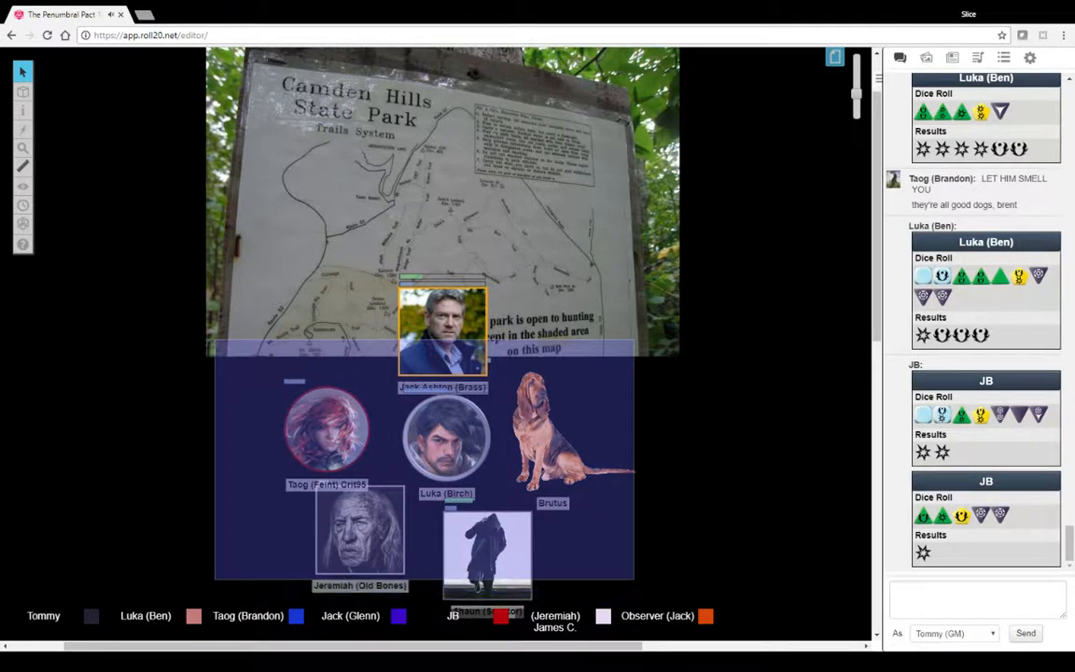
{"action": "right_click", "coordinate": [327, 429]}
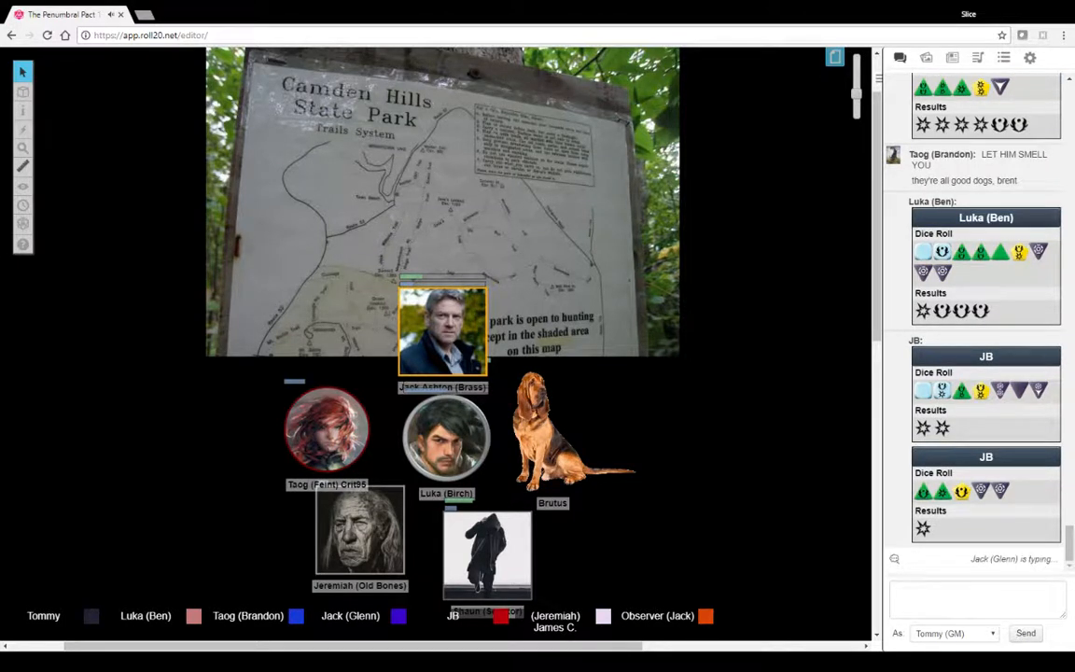
{"action": "scroll", "scroll_direction": "down", "scroll_amount": 3}
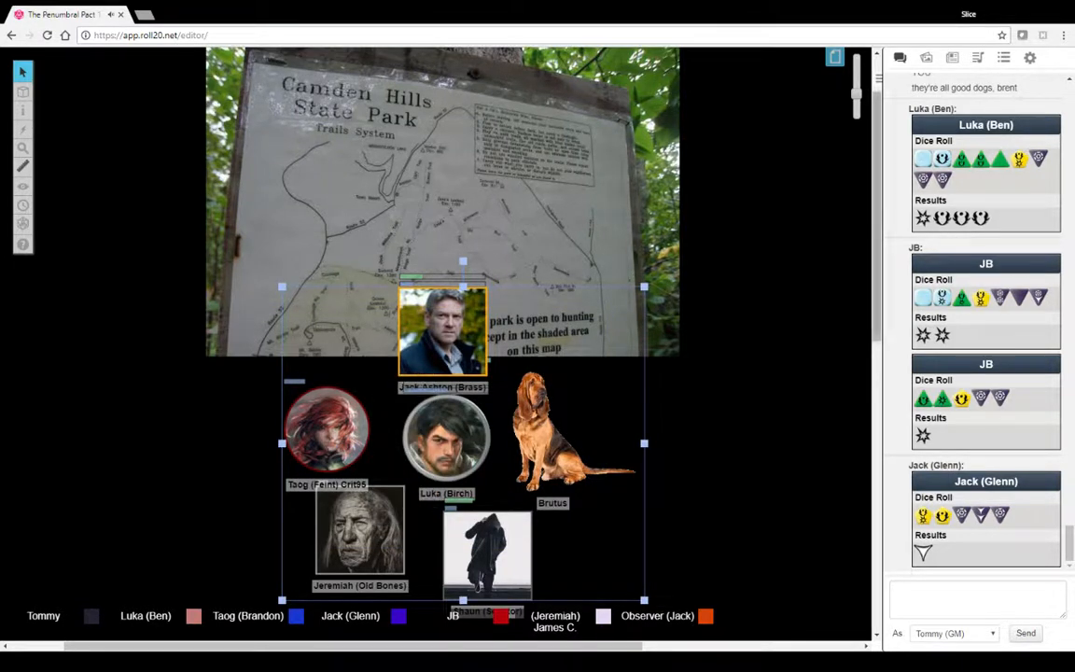
{"action": "mouse_move", "coordinate": [834, 56]}
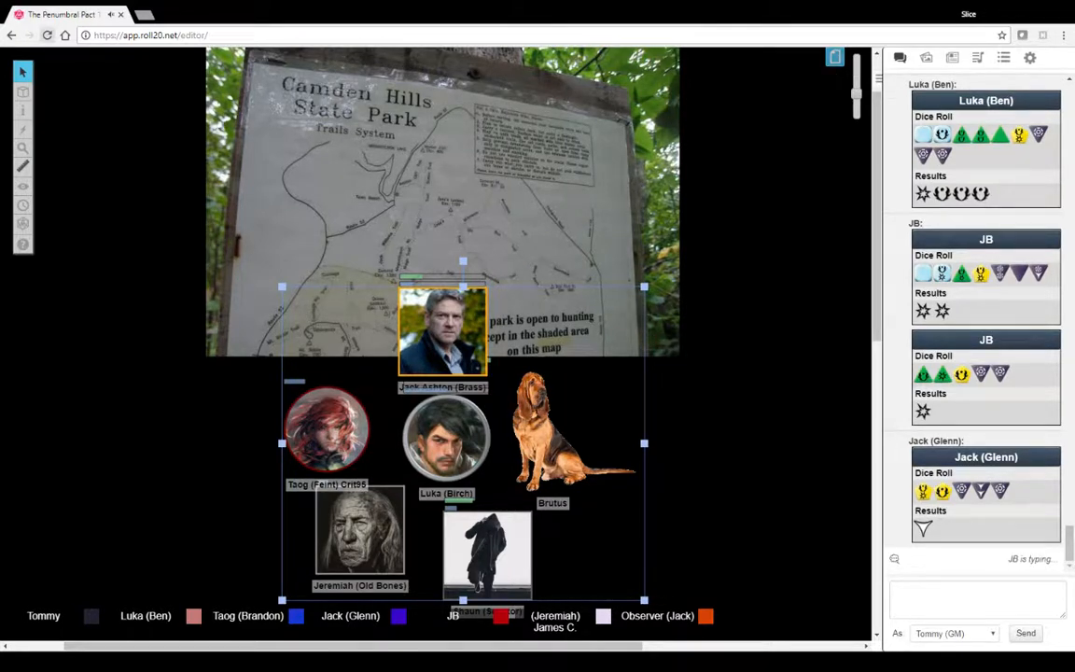
{"action": "scroll", "scroll_direction": "down", "scroll_amount": 3}
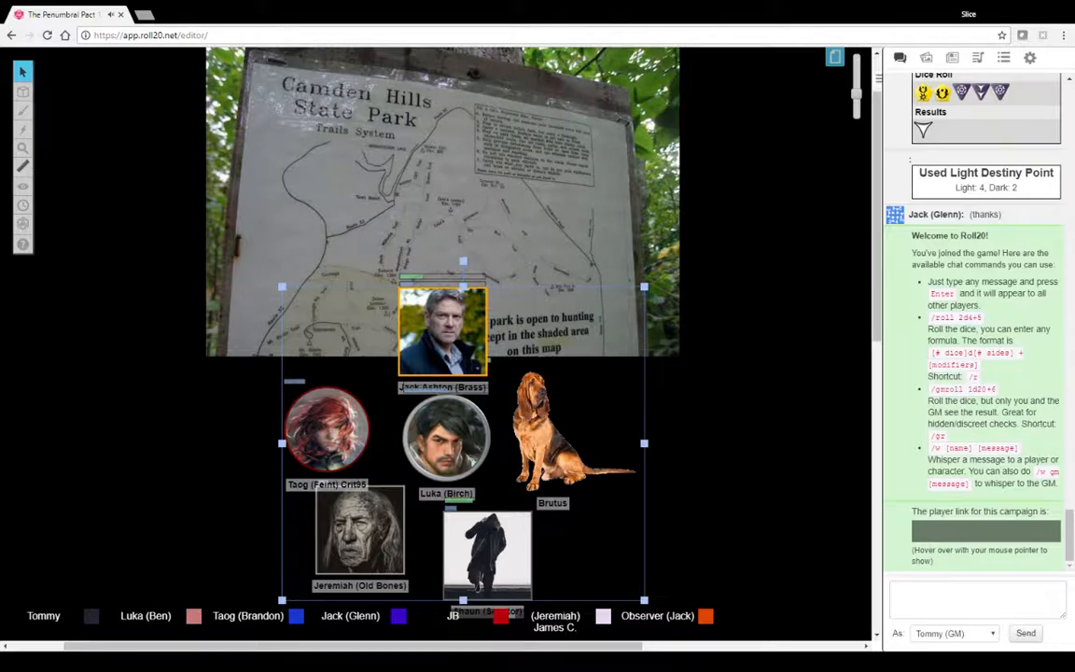
Step: Switch to the night Warehouse page guarded by two Templar Soldier tokens
{"action": "left_click_drag", "start_coordinate": [463, 444], "coordinate": [448, 384]}
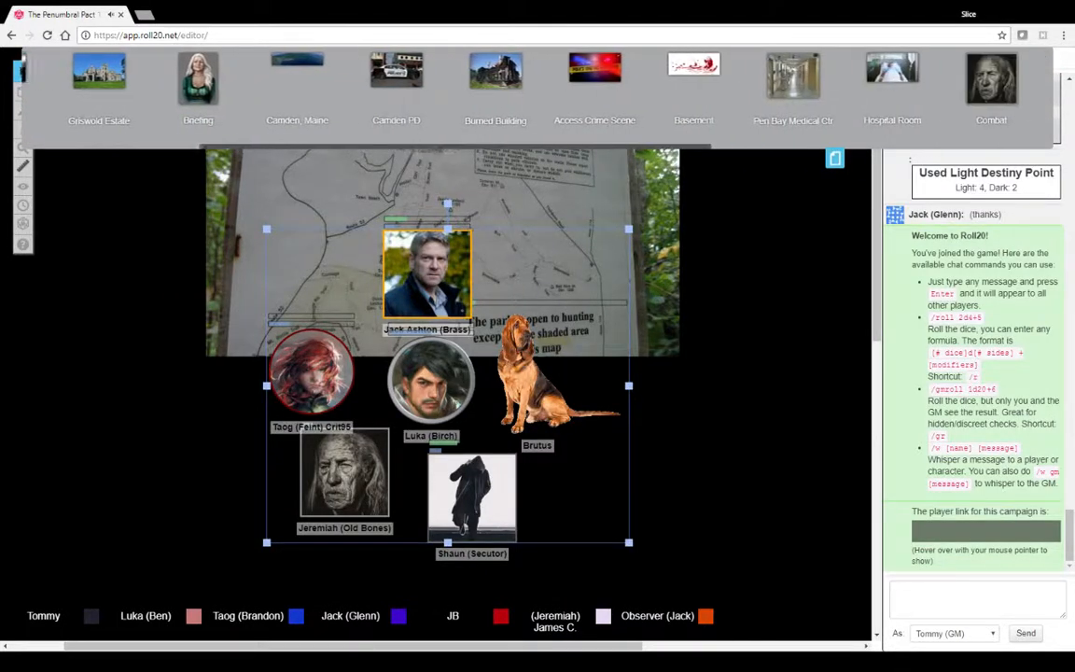
{"action": "scroll", "scroll_direction": "right", "scroll_amount": 3}
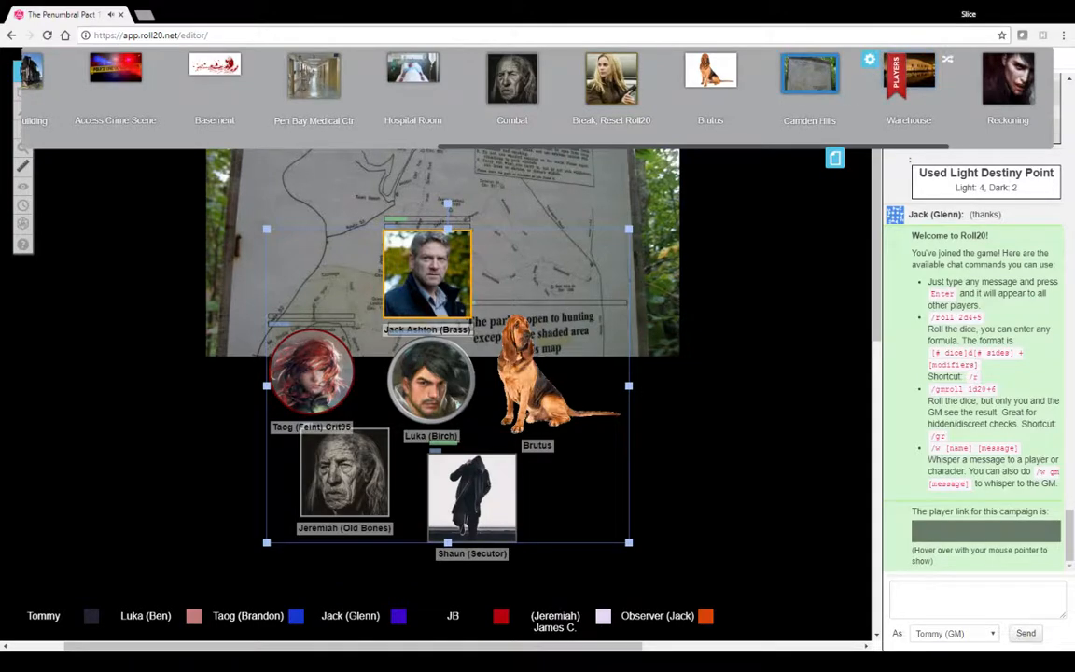
{"action": "left_click", "coordinate": [907, 78]}
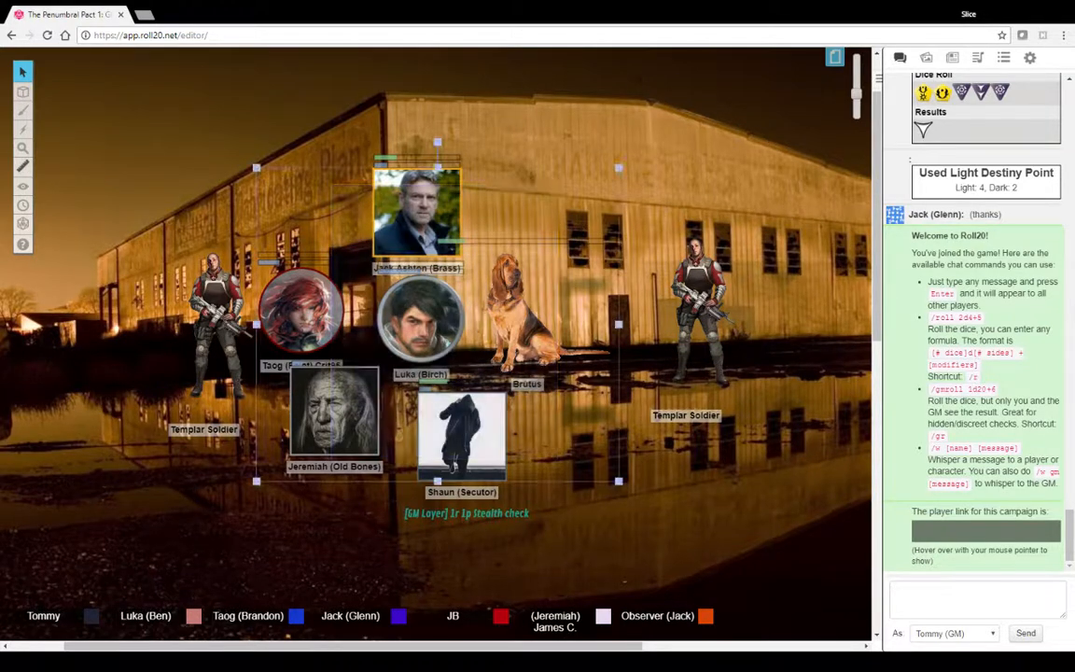
{"action": "left_click_drag", "start_coordinate": [418, 209], "coordinate": [478, 116]}
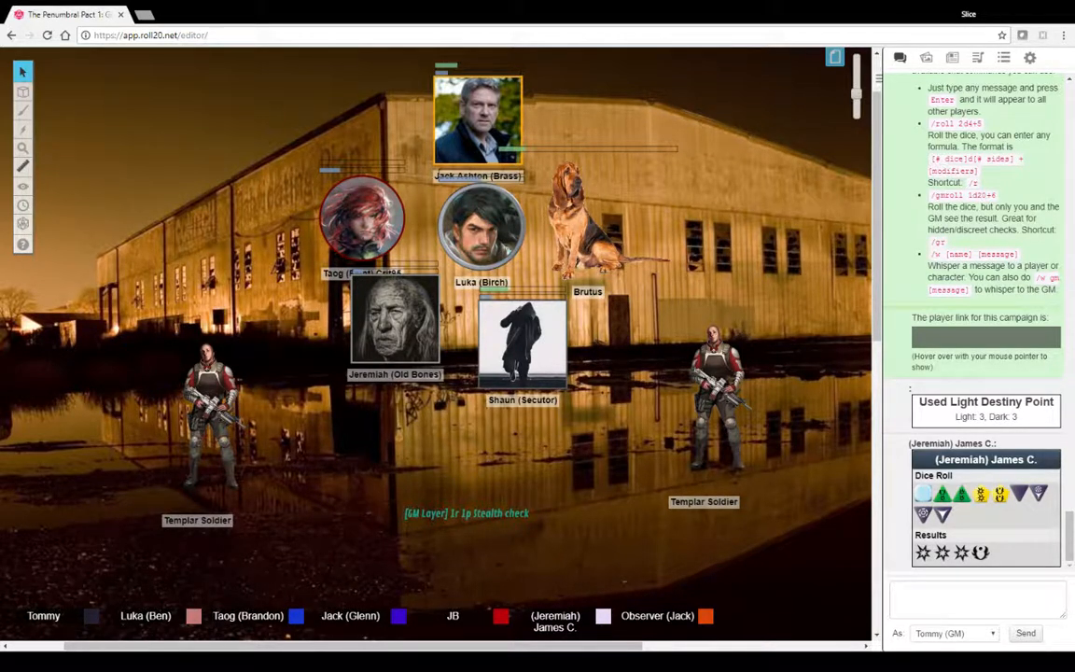
{"action": "scroll", "scroll_direction": "up", "scroll_amount": 3}
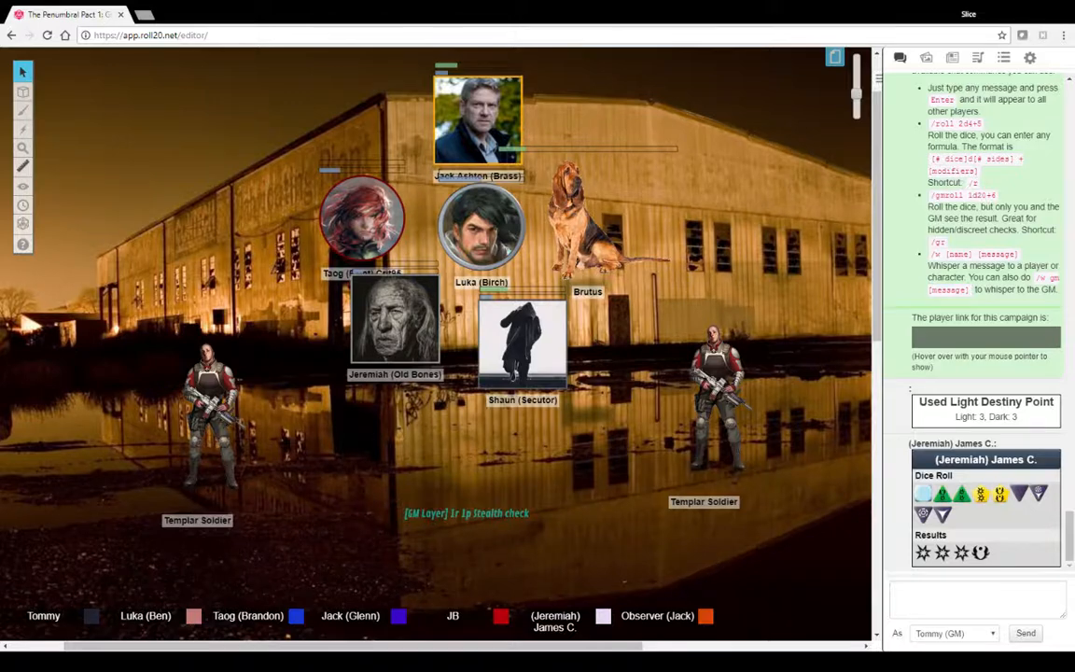
{"action": "scroll", "scroll_direction": "down", "scroll_amount": 3}
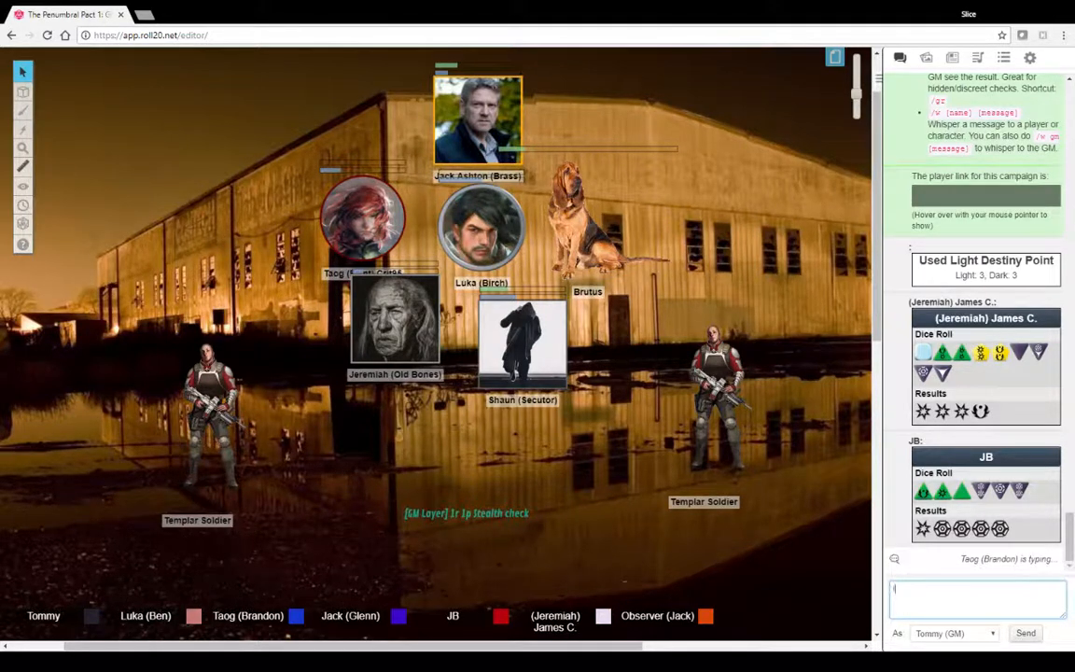
{"action": "type", "text": "Idestiny"}
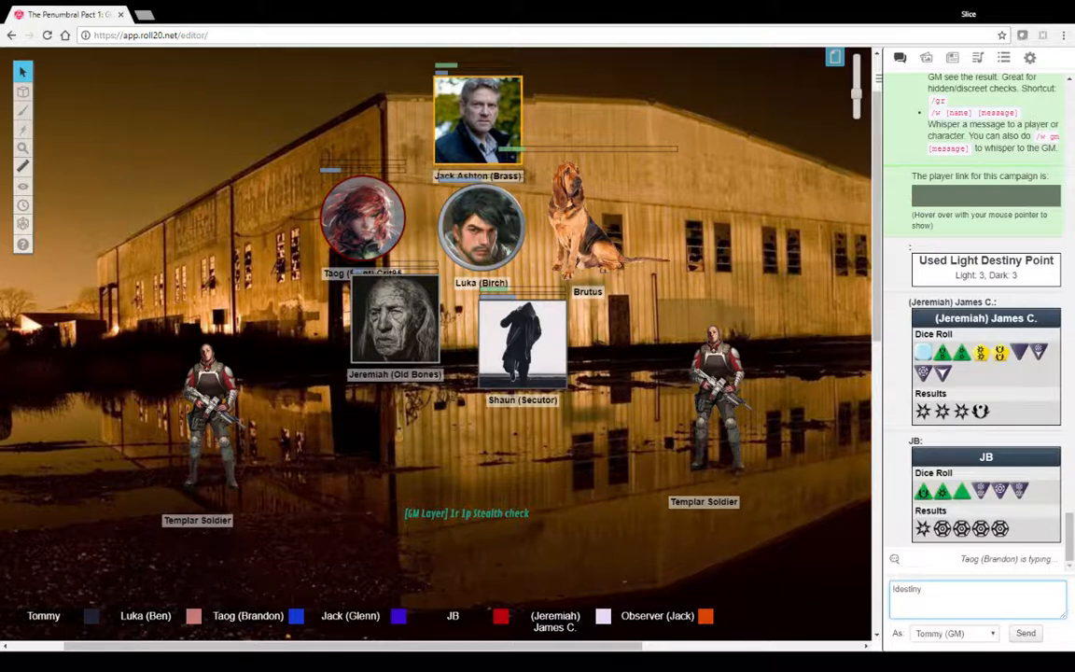
{"action": "type", "text": "ud"}
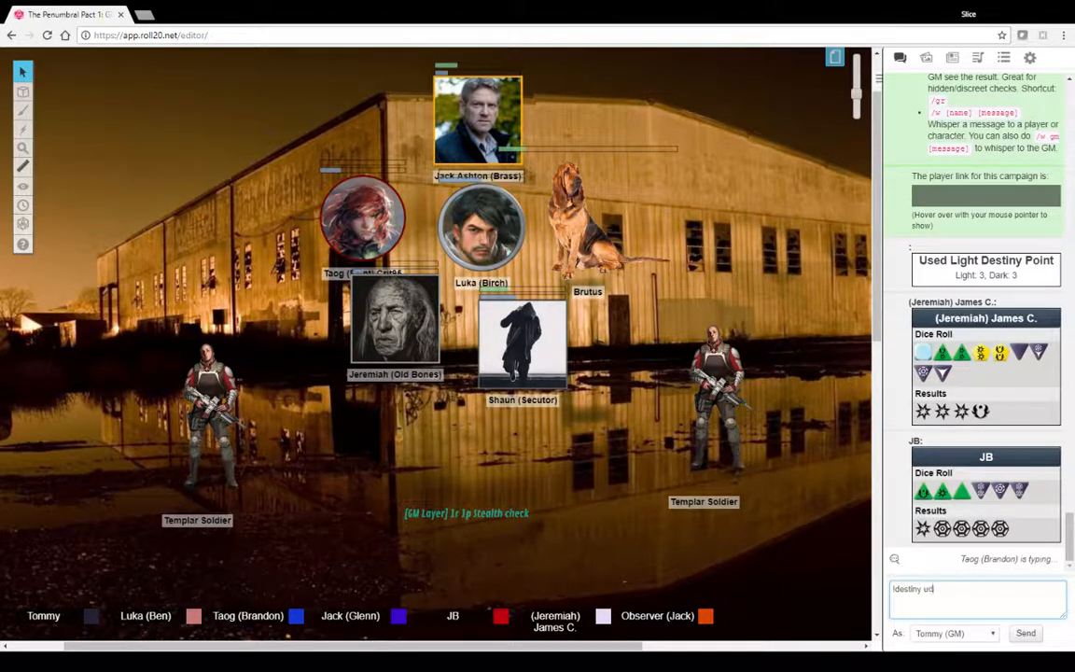
{"action": "type", "text": "1"}
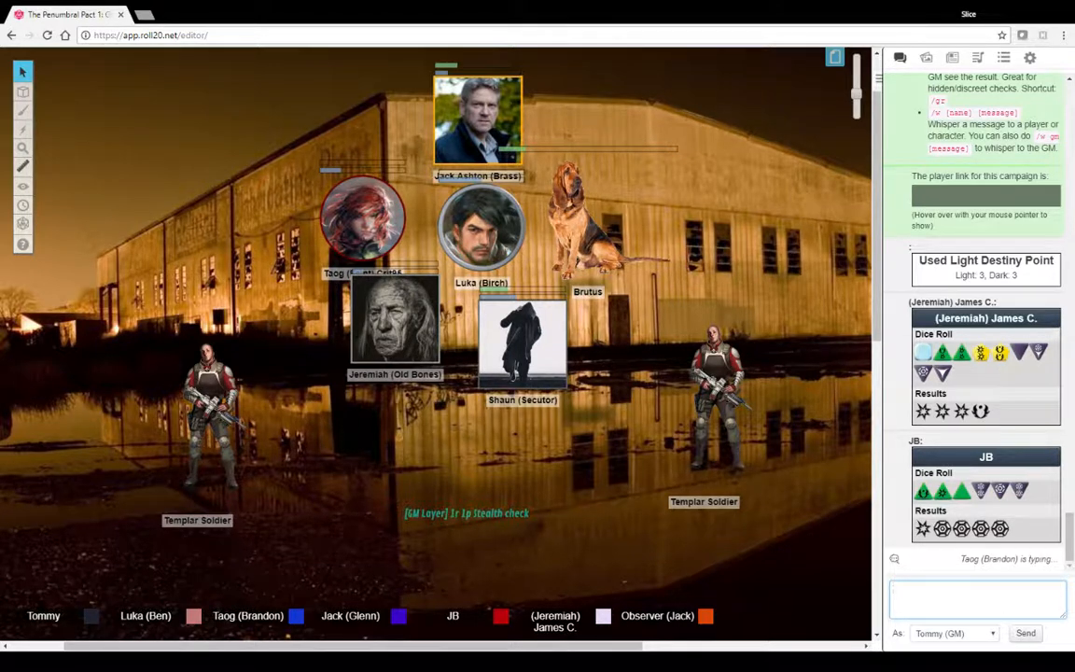
{"action": "left_click", "coordinate": [978, 597]}
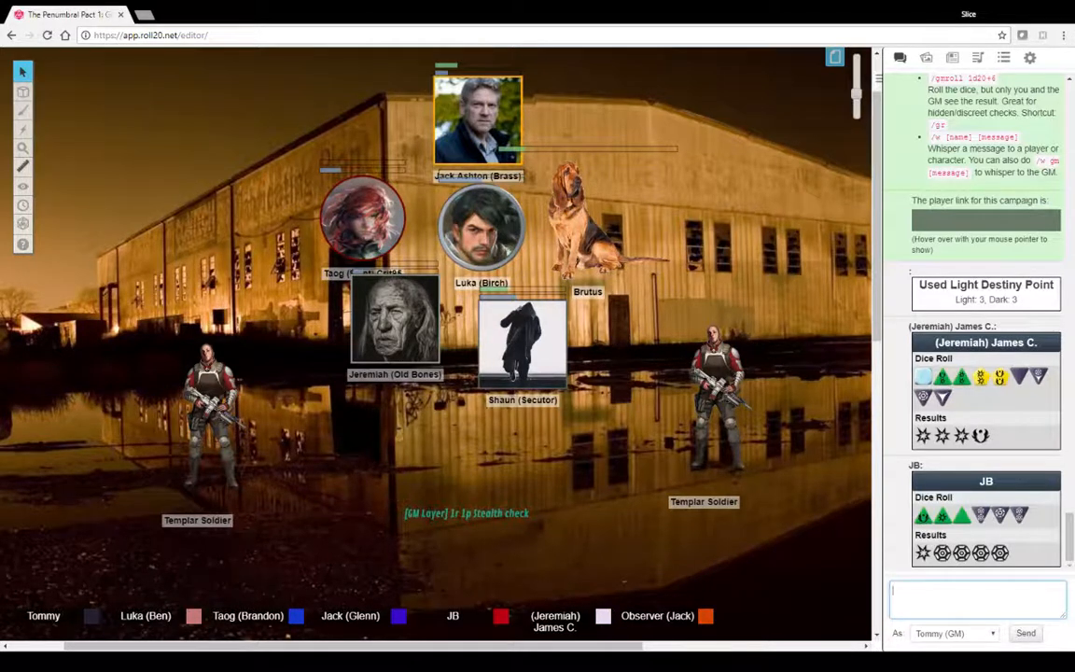
{"action": "scroll", "scroll_direction": "down", "scroll_amount": 3}
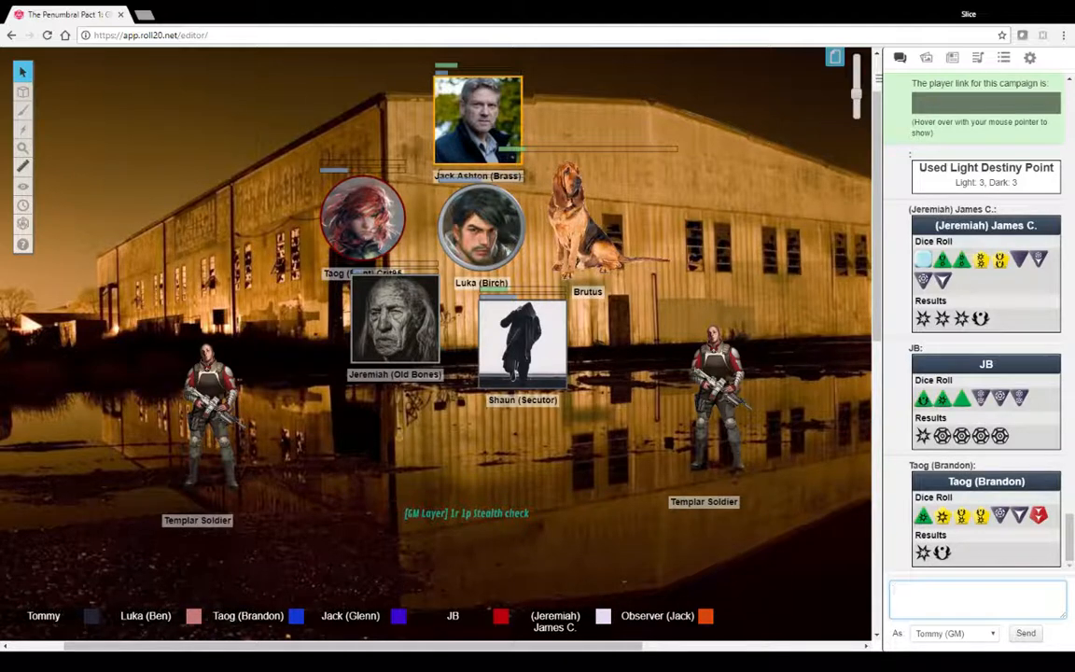
{"action": "left_click", "coordinate": [978, 599]}
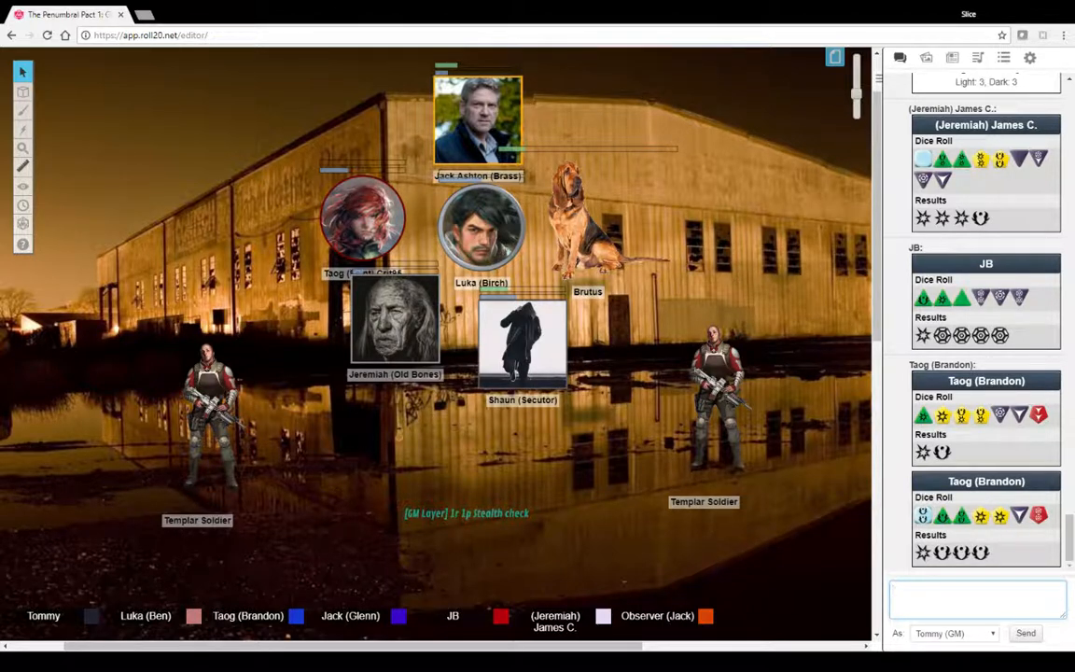
{"action": "left_click", "coordinate": [977, 597]}
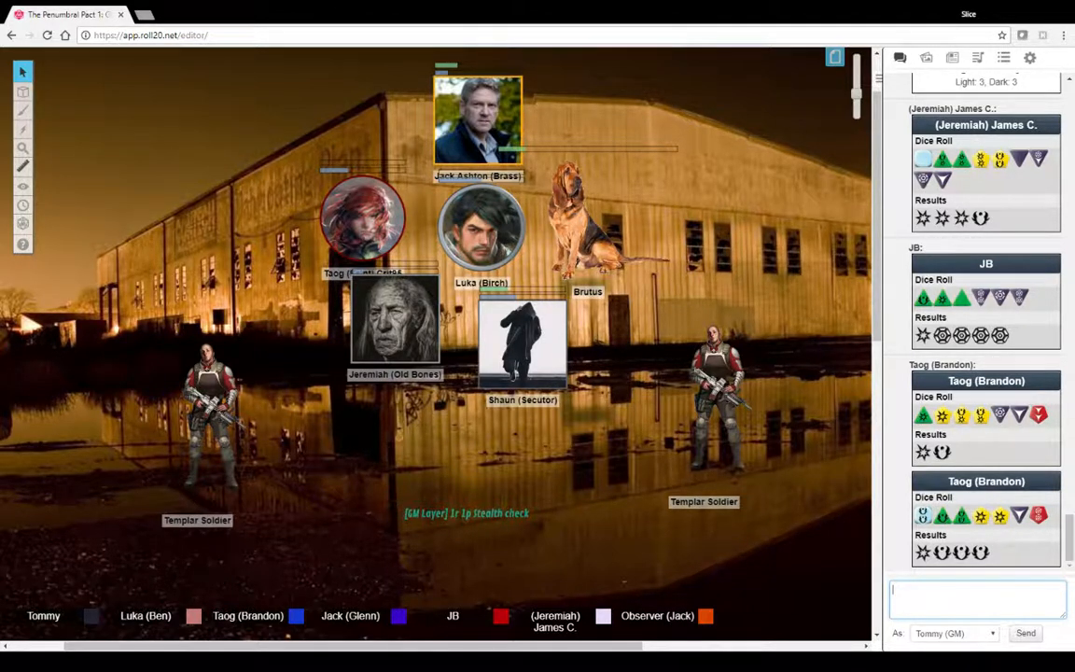
{"action": "left_click", "coordinate": [198, 420]}
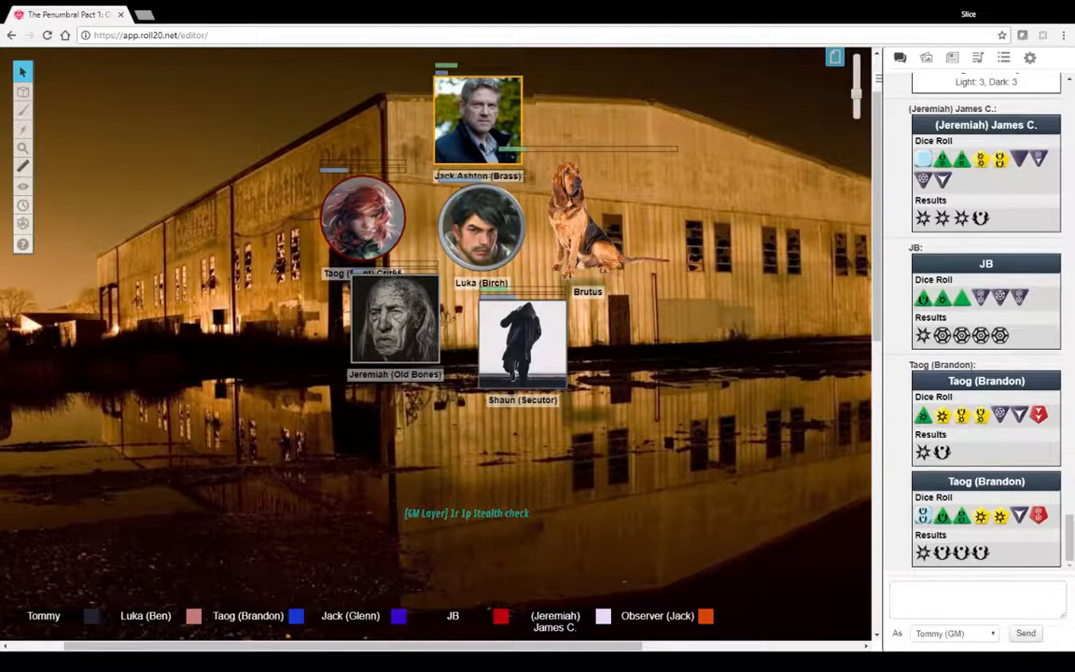
{"action": "mouse_move", "coordinate": [834, 56]}
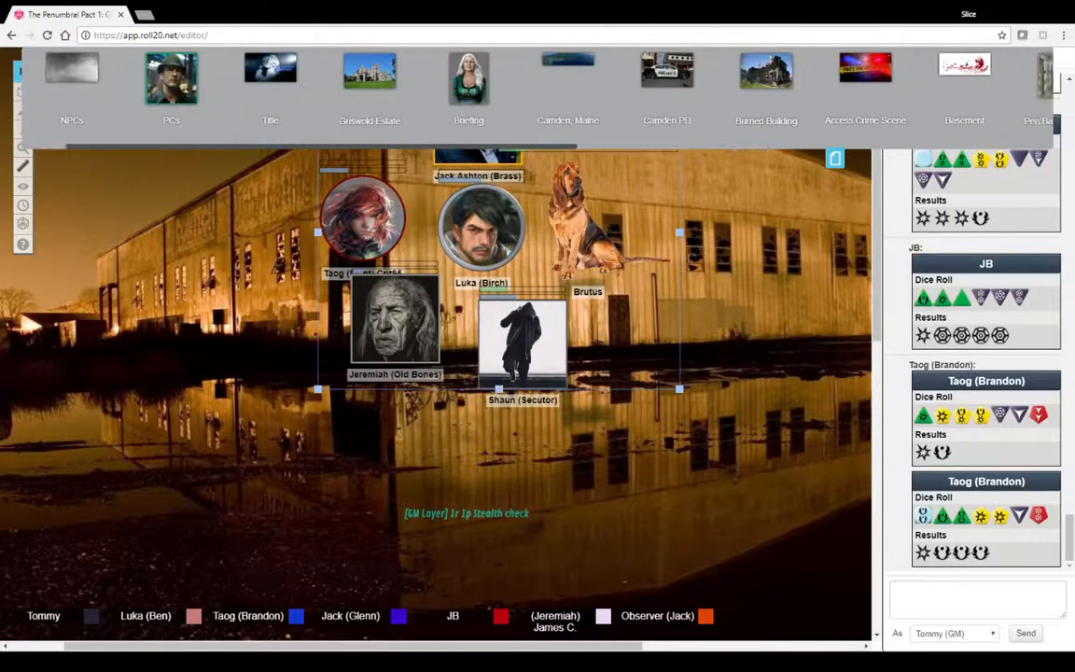
Step: Scroll the page thumbnails toward the chained-vampire scene page
{"action": "scroll", "scroll_direction": "right", "scroll_amount": 3}
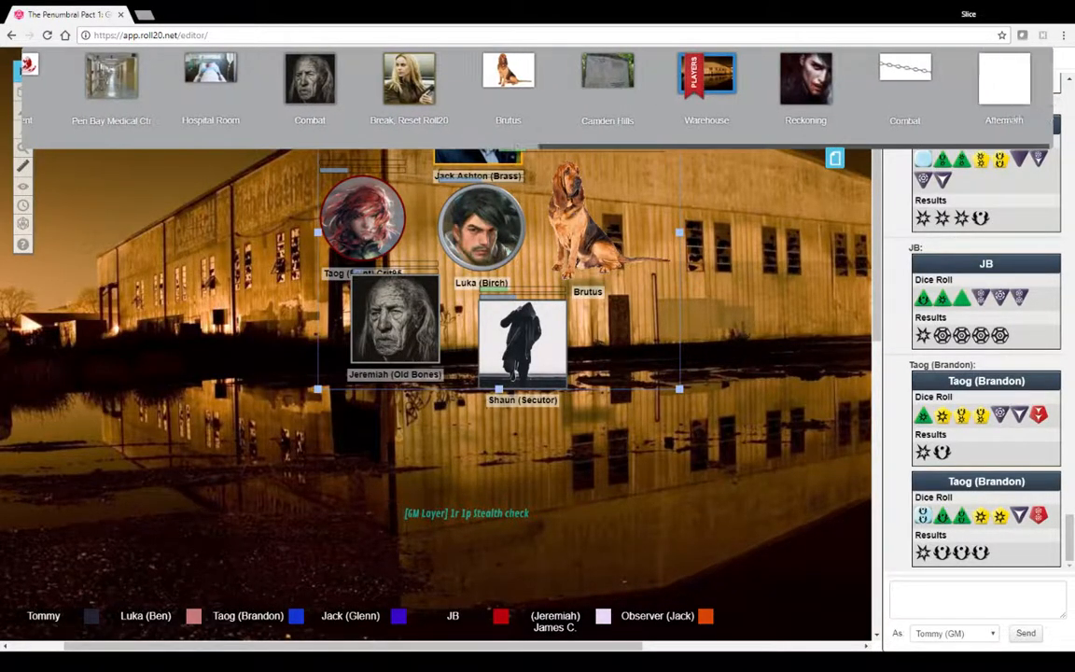
{"action": "mouse_move", "coordinate": [705, 78]}
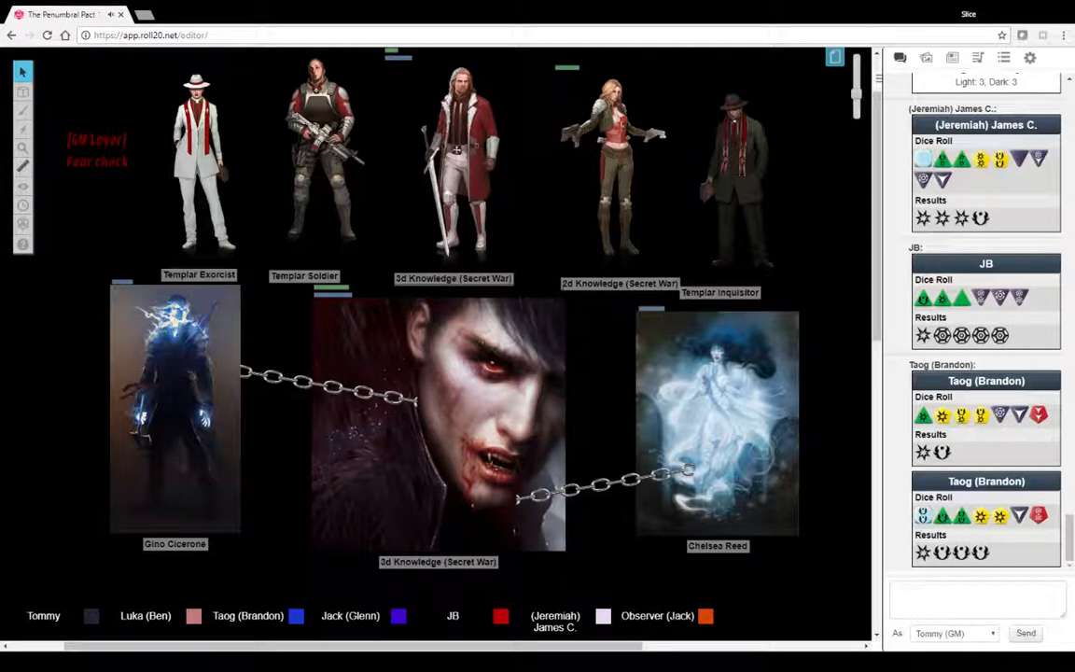
Step: Bring up the Edit Token dialog for the 3d Knowledge (Secret War) token
{"action": "scroll", "scroll_direction": "down", "scroll_amount": 3}
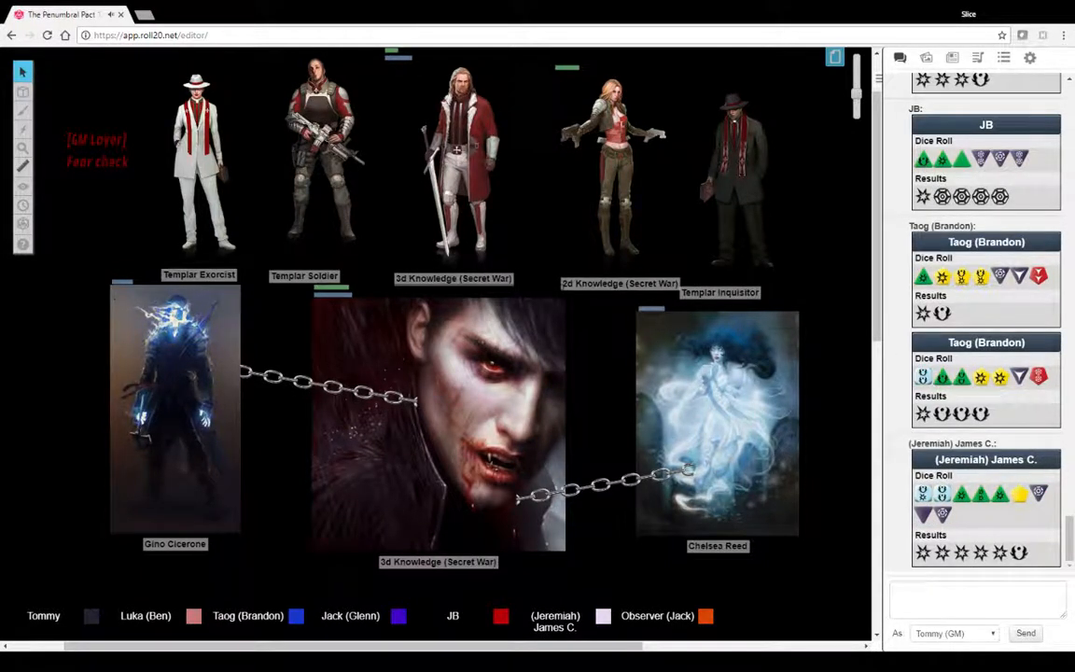
{"action": "left_click", "coordinate": [455, 164]}
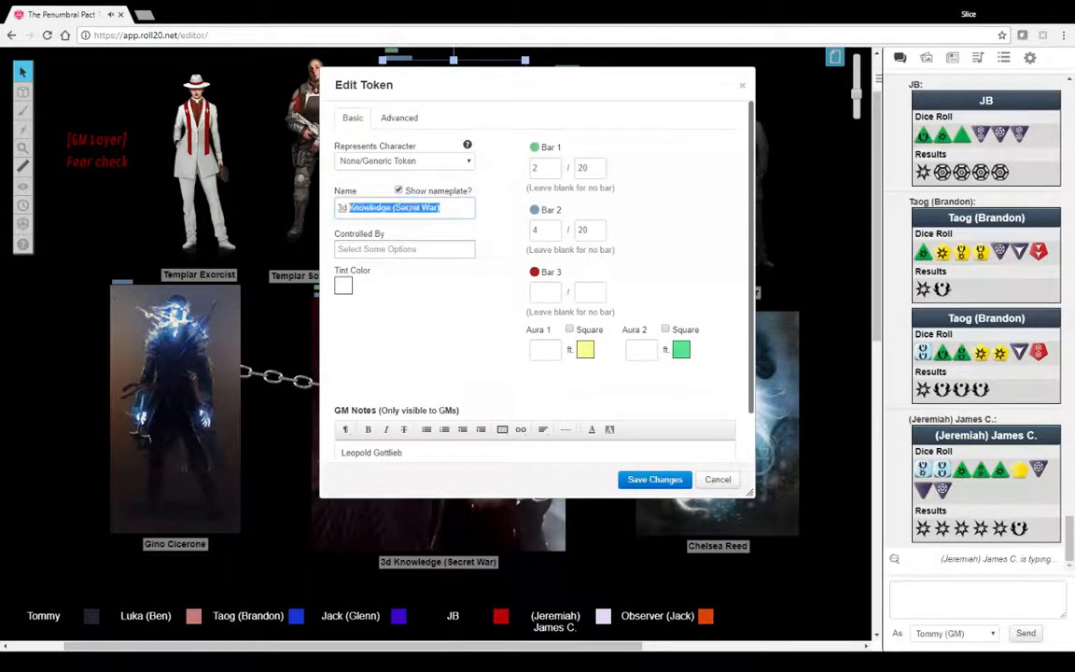
Step: Replace the token's name with Leopold Gottlieb and save the change
{"action": "type", "text": "Leopl"}
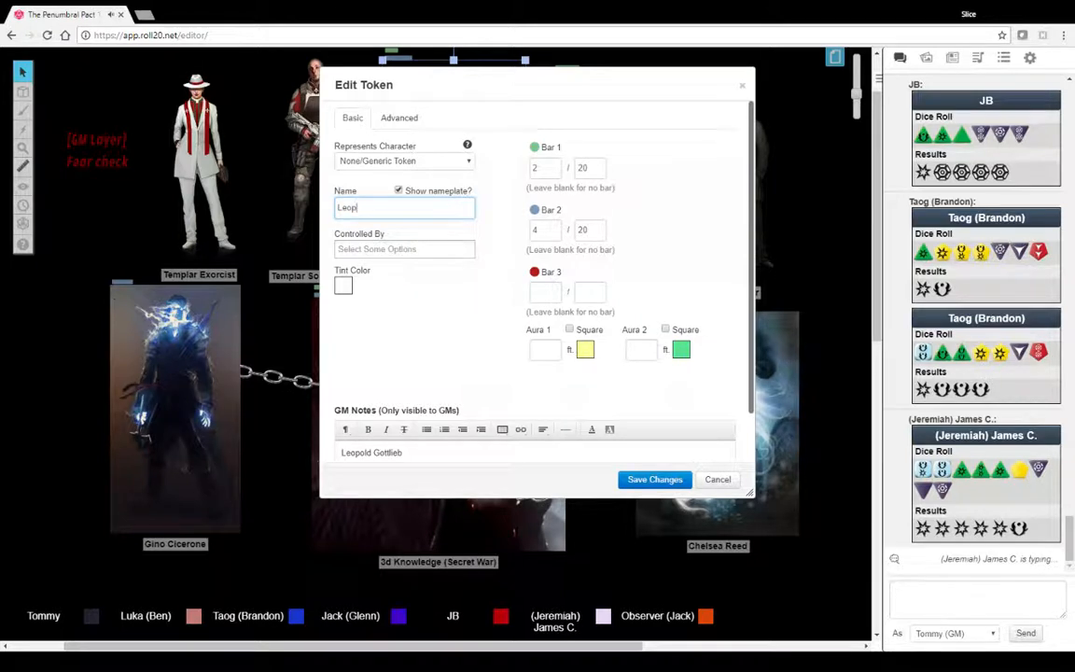
{"action": "type", "text": "old Gottlieb"}
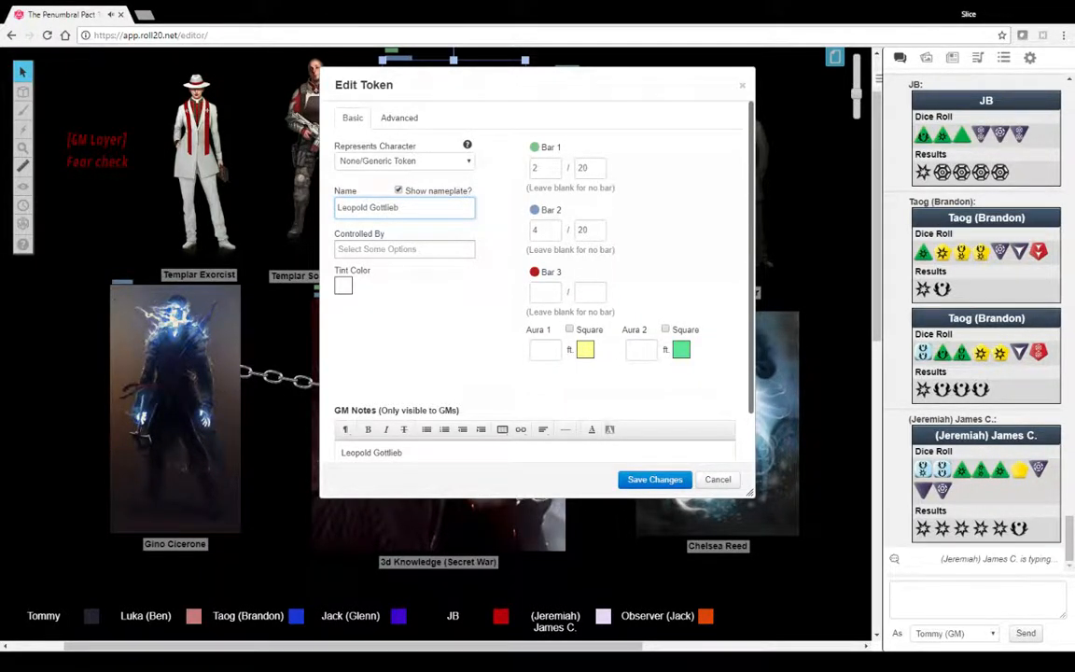
{"action": "left_click", "coordinate": [653, 477]}
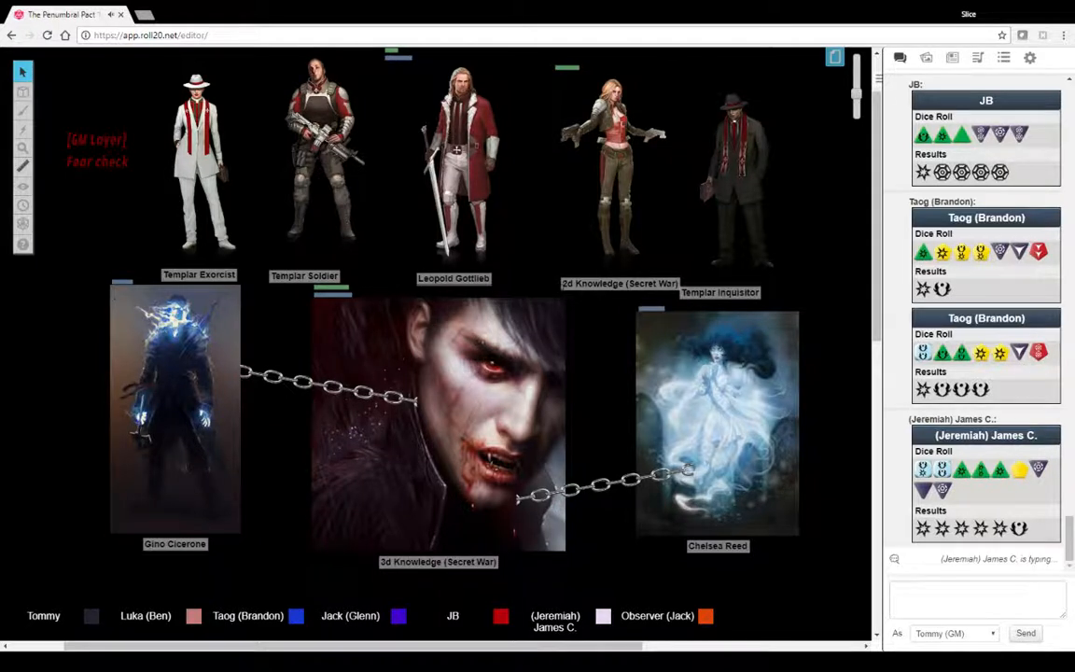
{"action": "scroll", "scroll_direction": "down", "scroll_amount": 3}
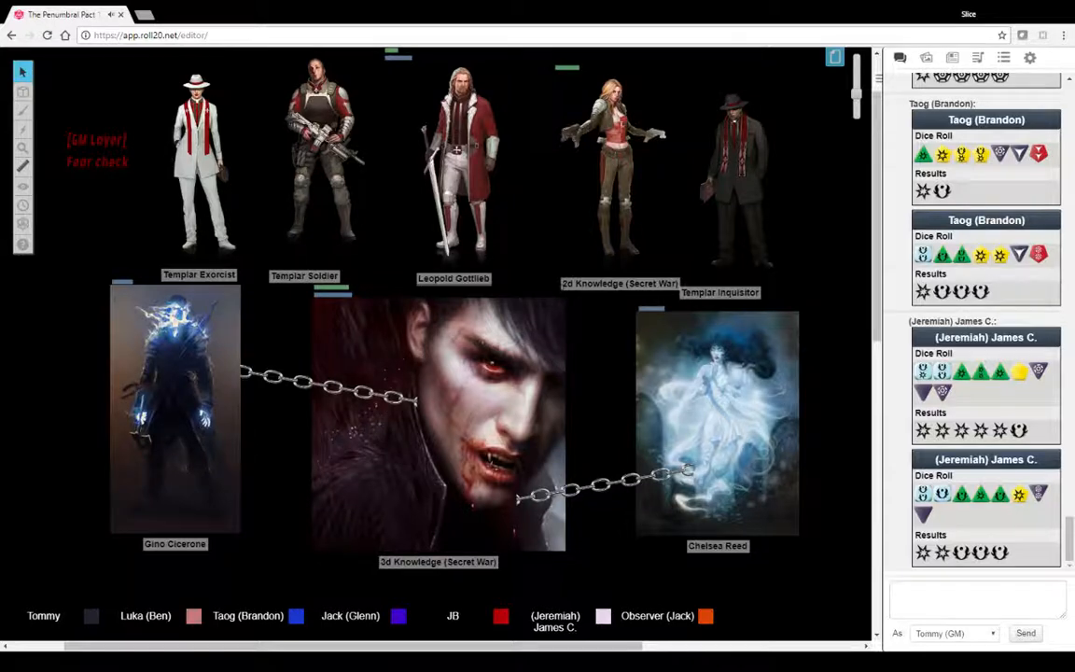
Step: Name the top-row female Templar token Fiona McNair and save the change
{"action": "double_click", "coordinate": [619, 159]}
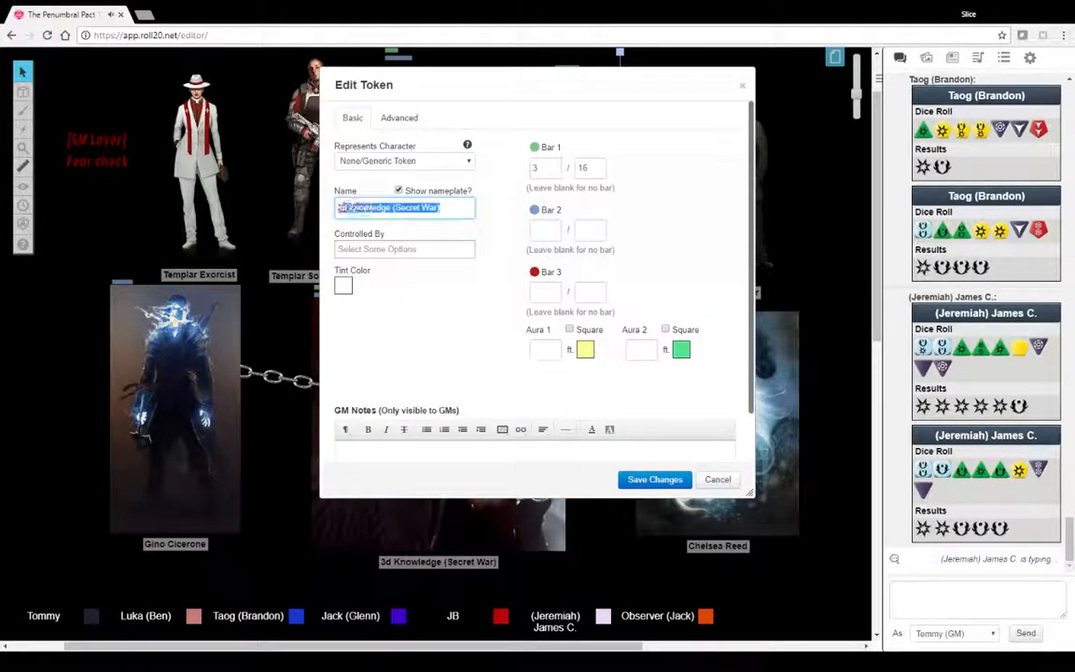
{"action": "type", "text": "Fiona"}
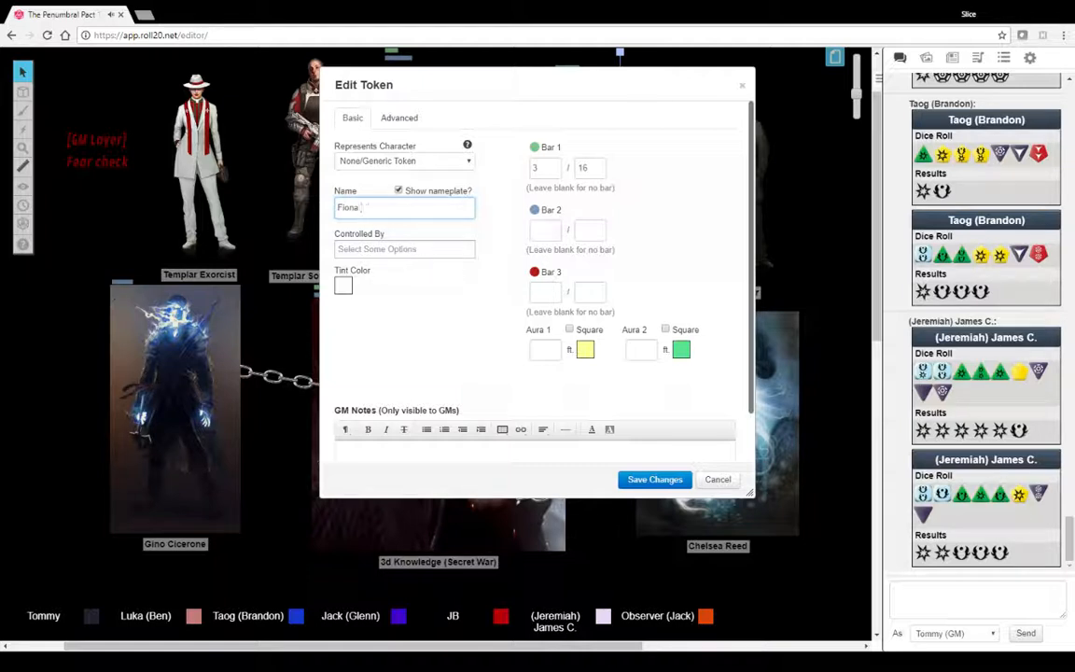
{"action": "type", "text": "McNair"}
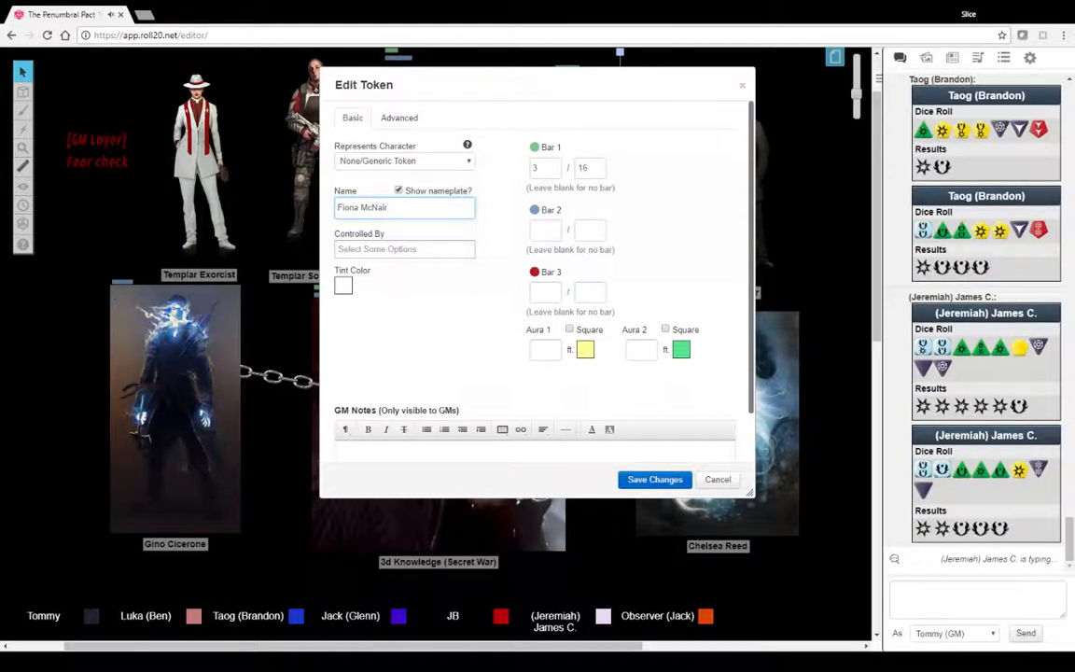
{"action": "left_click", "coordinate": [653, 478]}
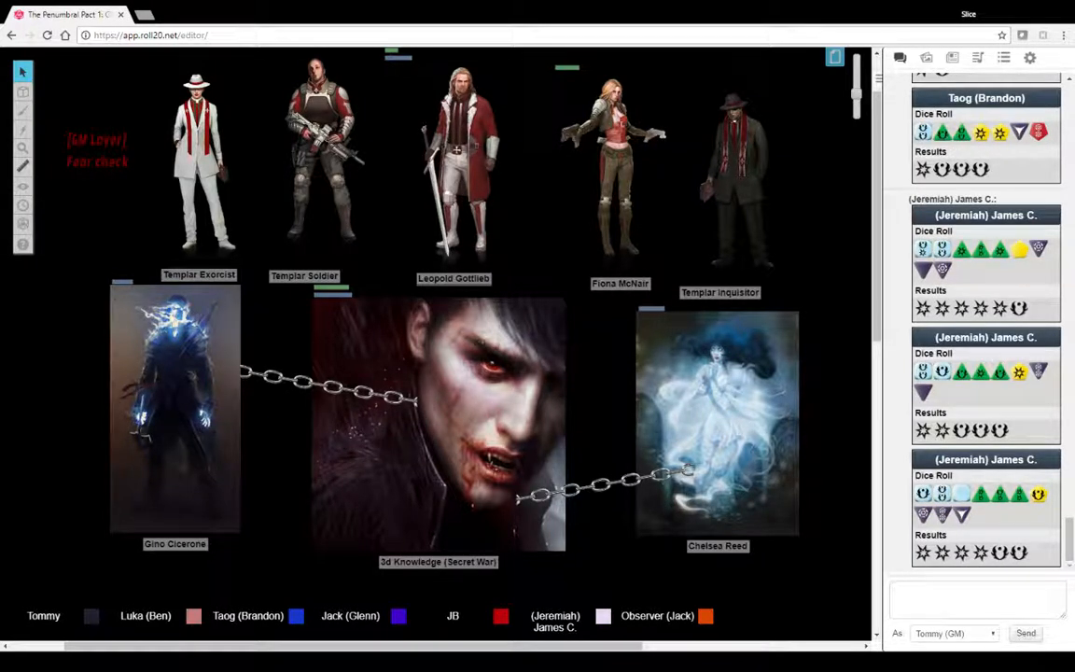
Step: Start retyping the chained vampire token's name as Alphonse LaCroix, reaching 'Alphonse LaCro'
{"action": "left_click", "coordinate": [437, 425]}
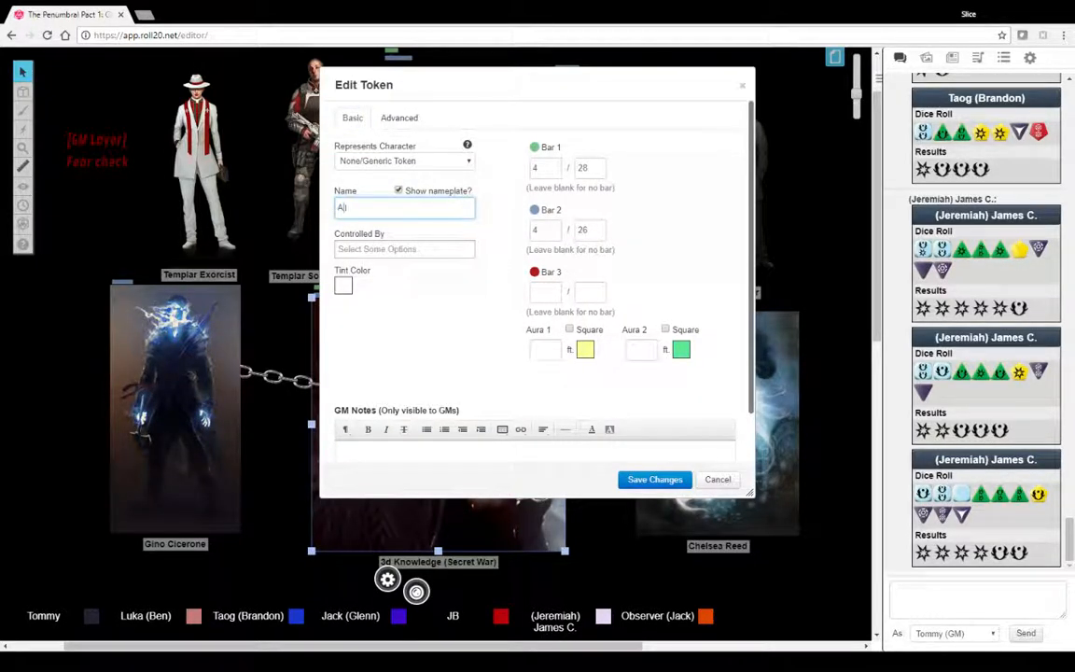
{"action": "type", "text": "Alphonse"}
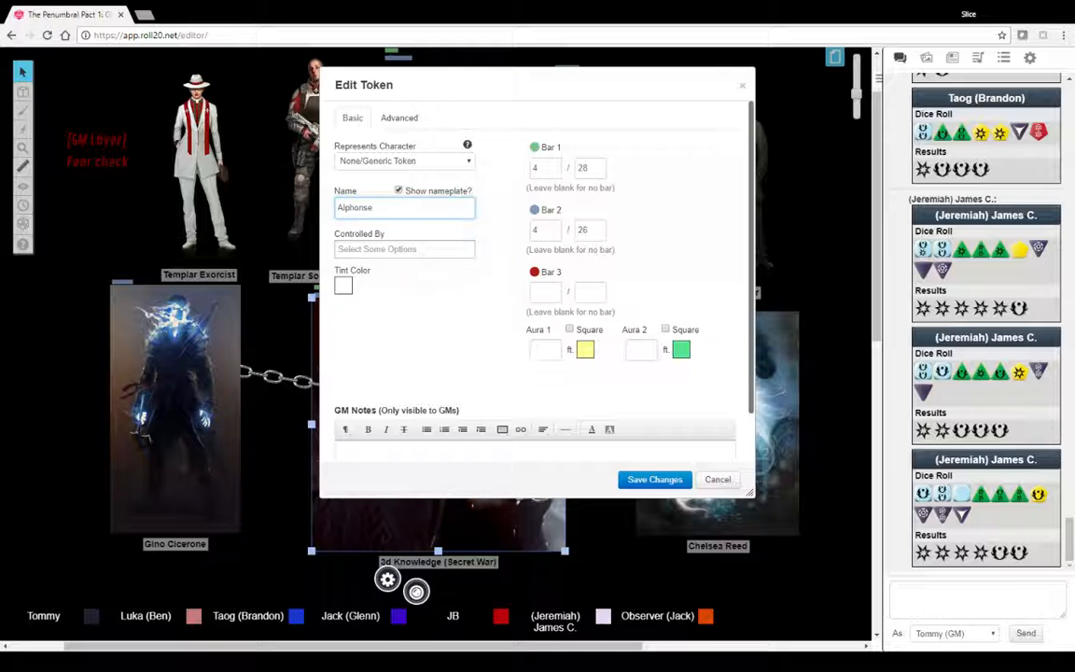
{"action": "type", "text": ".al"}
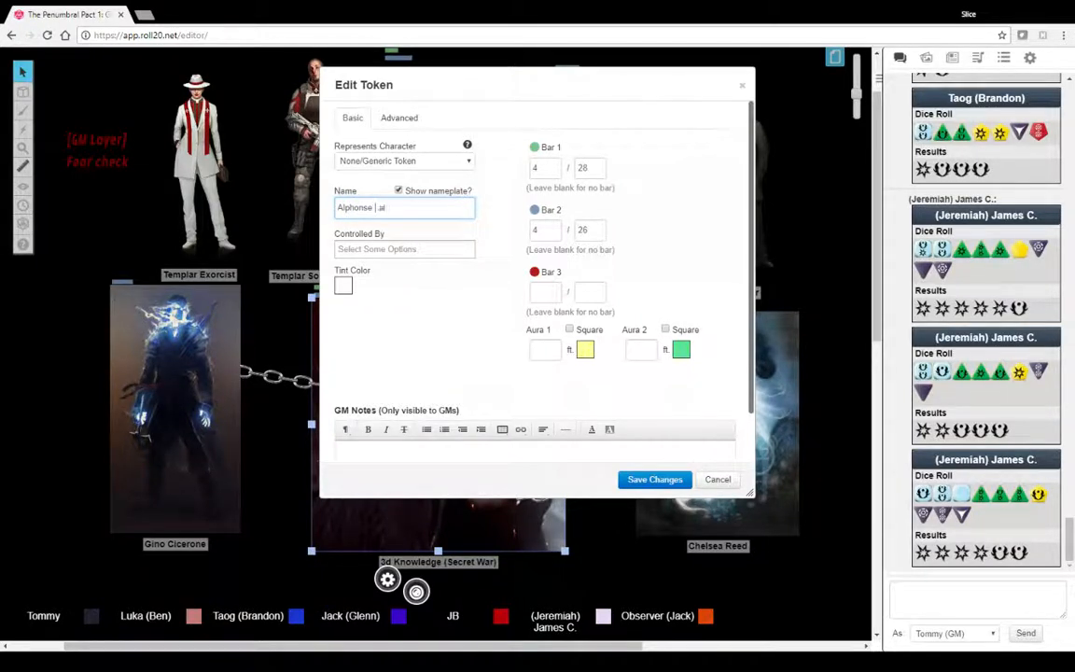
{"action": "type", "text": "LaCroi"}
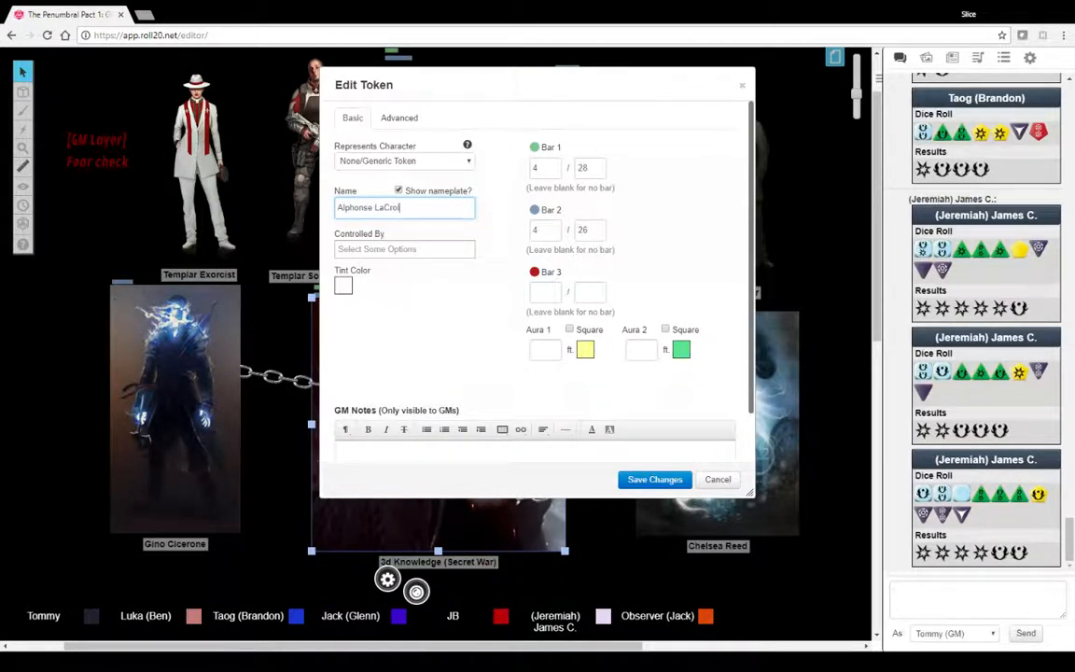